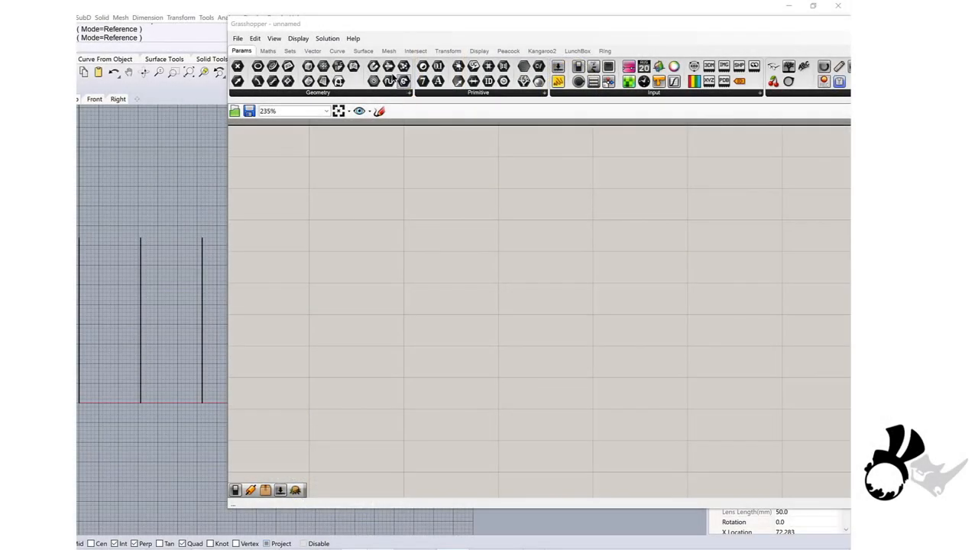
{"action": "mouse_move", "coordinate": [389, 81]}
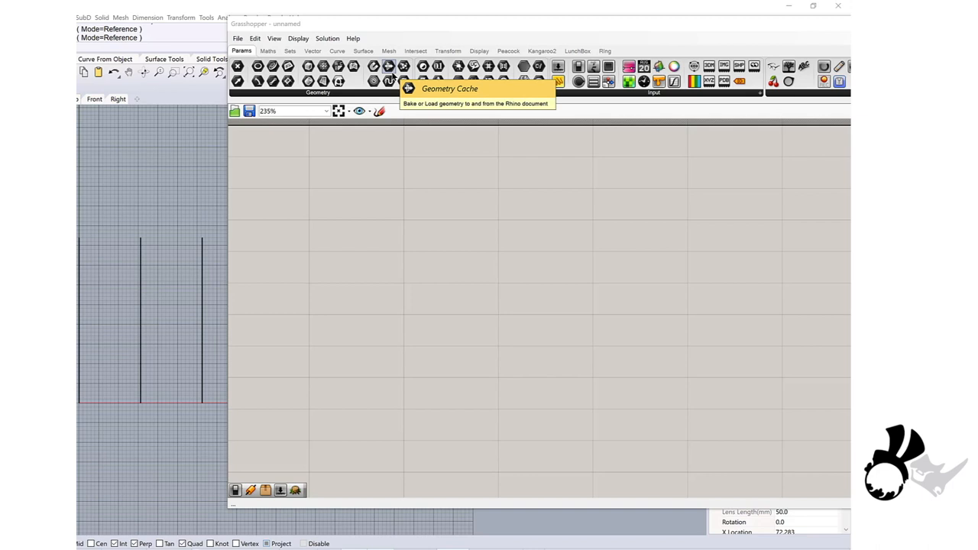
{"action": "mouse_move", "coordinate": [241, 170]}
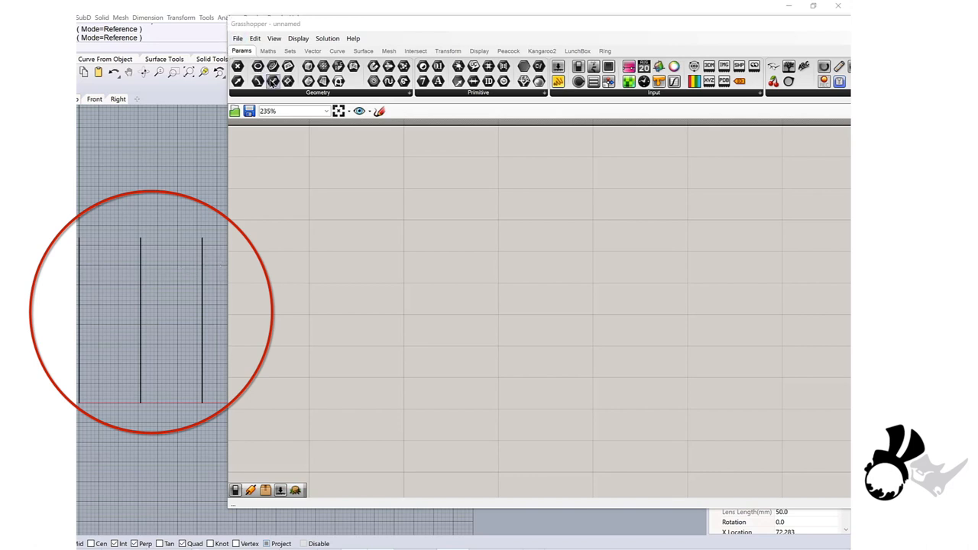
{"action": "mouse_move", "coordinate": [273, 82]}
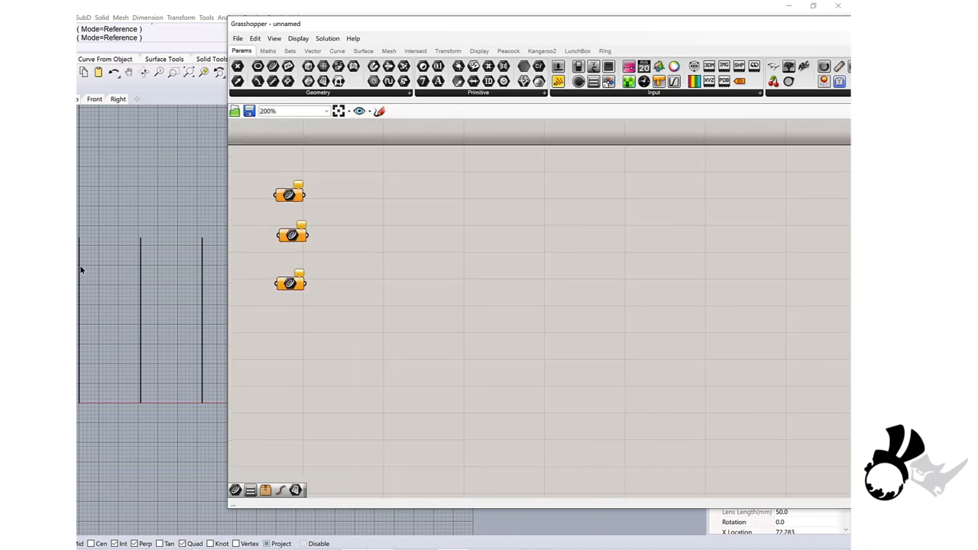
- Reference a vertical Rhino line into each Curve parameter using Set one Curve
{"action": "right_click", "coordinate": [288, 192]}
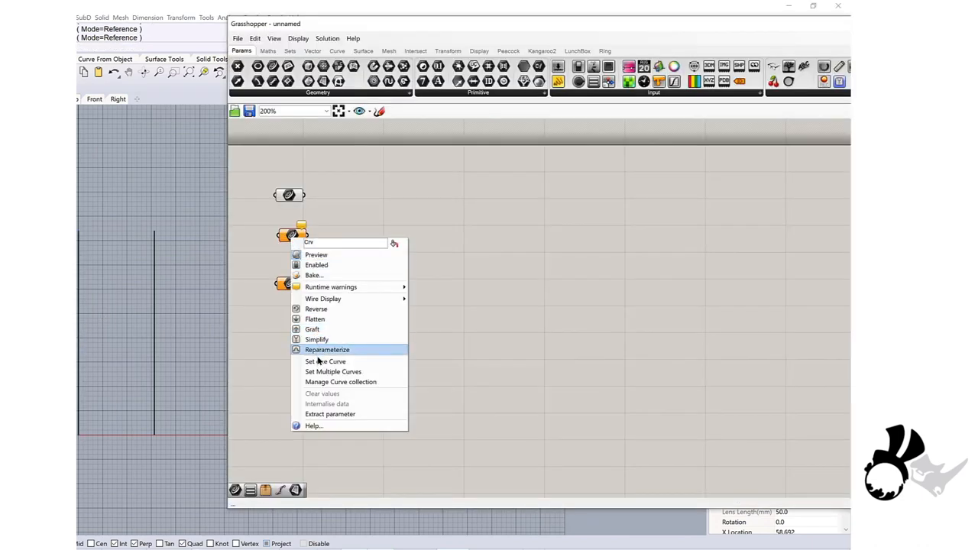
{"action": "left_click", "coordinate": [327, 349]}
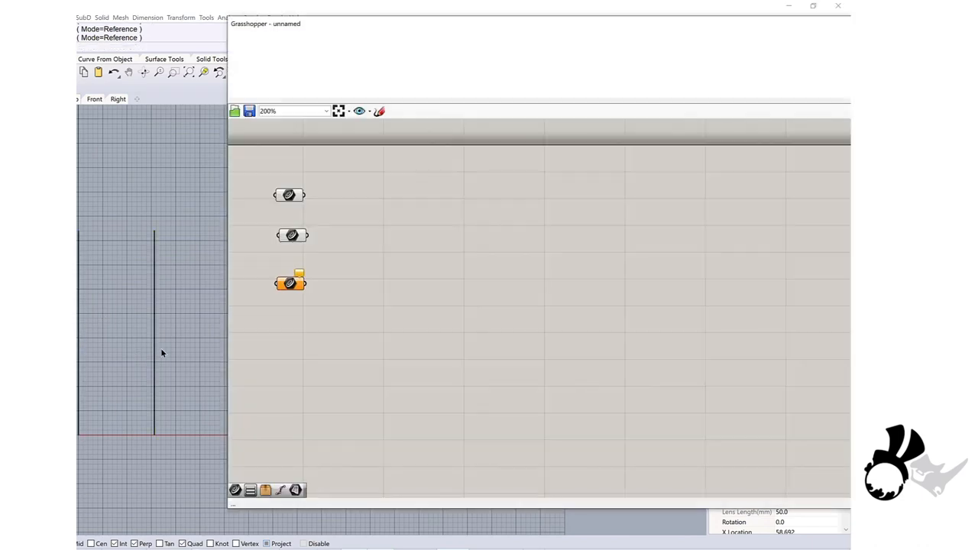
{"action": "right_click", "coordinate": [290, 281]}
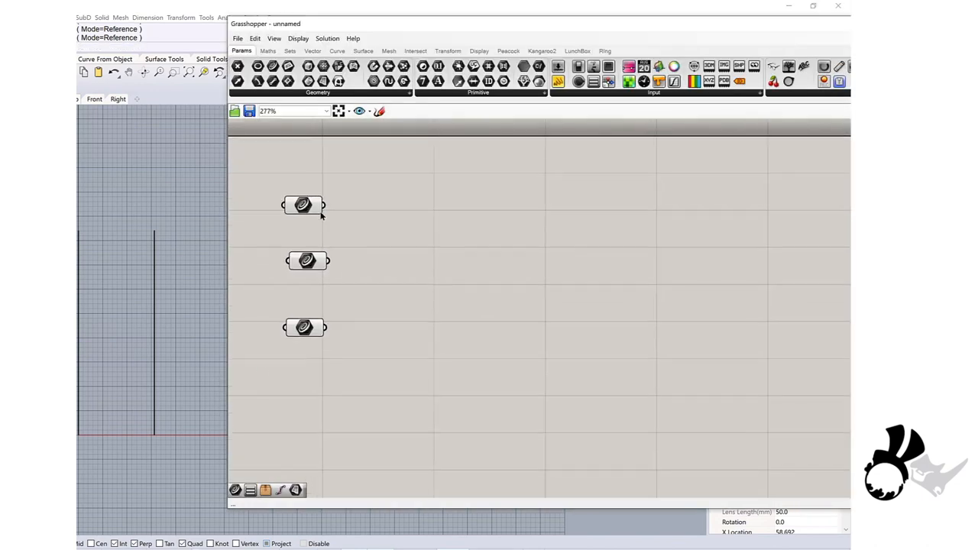
{"action": "mouse_move", "coordinate": [303, 205]}
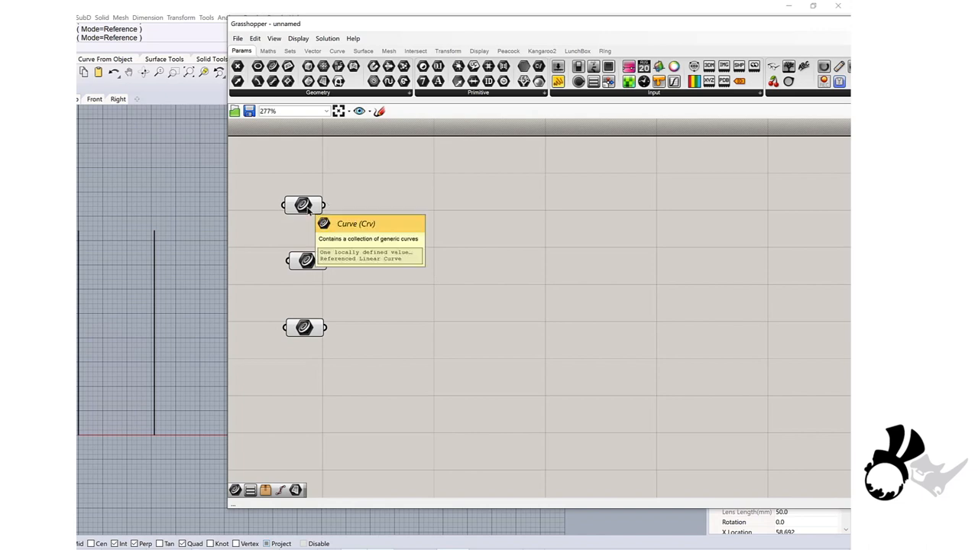
{"action": "mouse_move", "coordinate": [394, 118]}
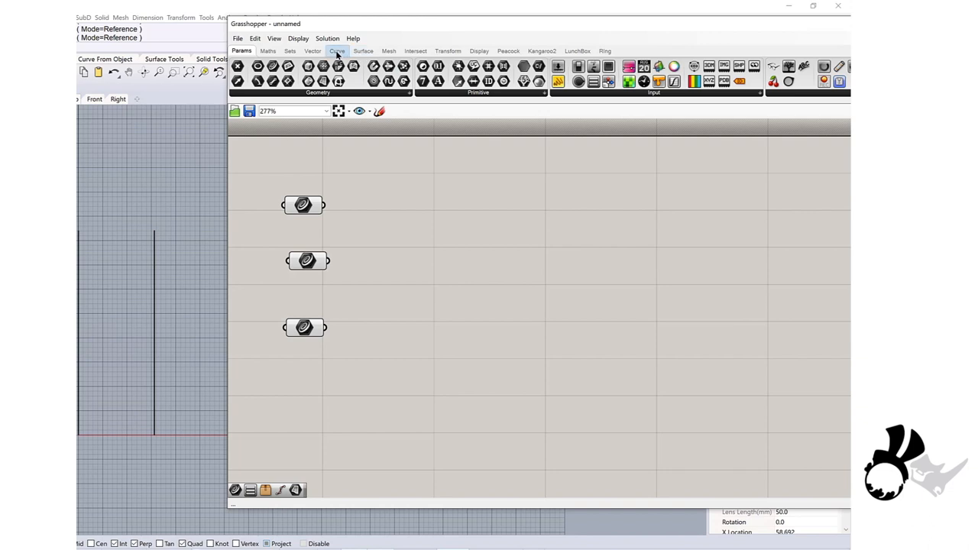
- Place Divide Curve components and wire the curve parameters into their C inputs
{"action": "left_click", "coordinate": [336, 50]}
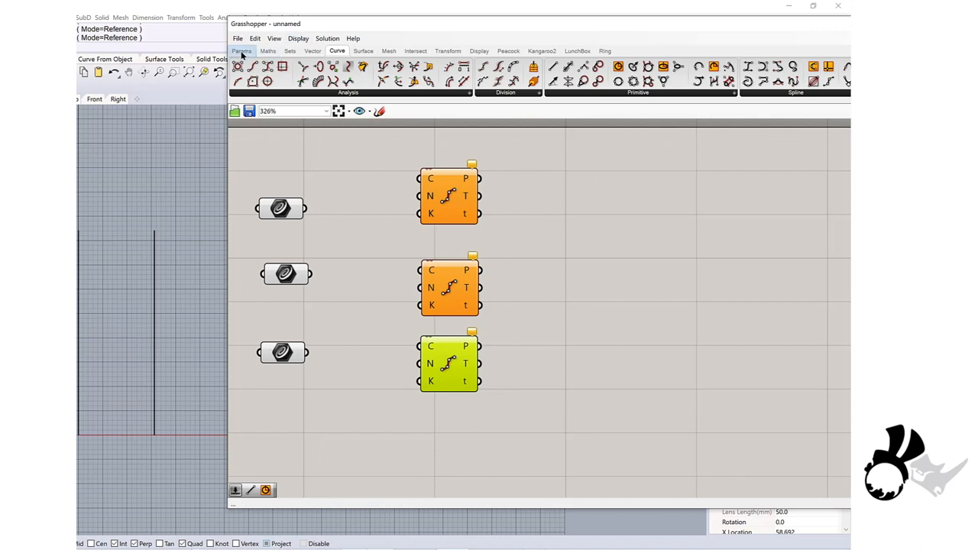
{"action": "left_click", "coordinate": [242, 50]}
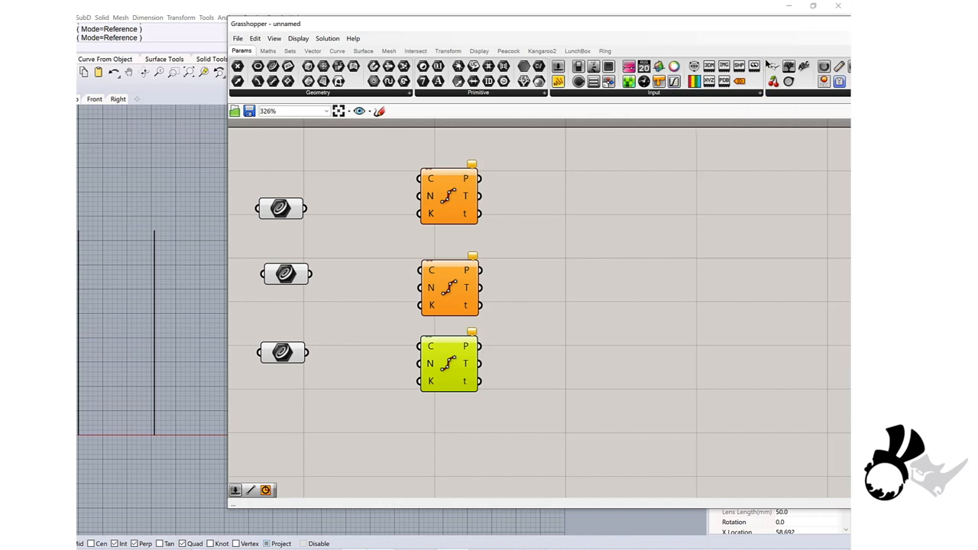
{"action": "mouse_move", "coordinate": [381, 156]}
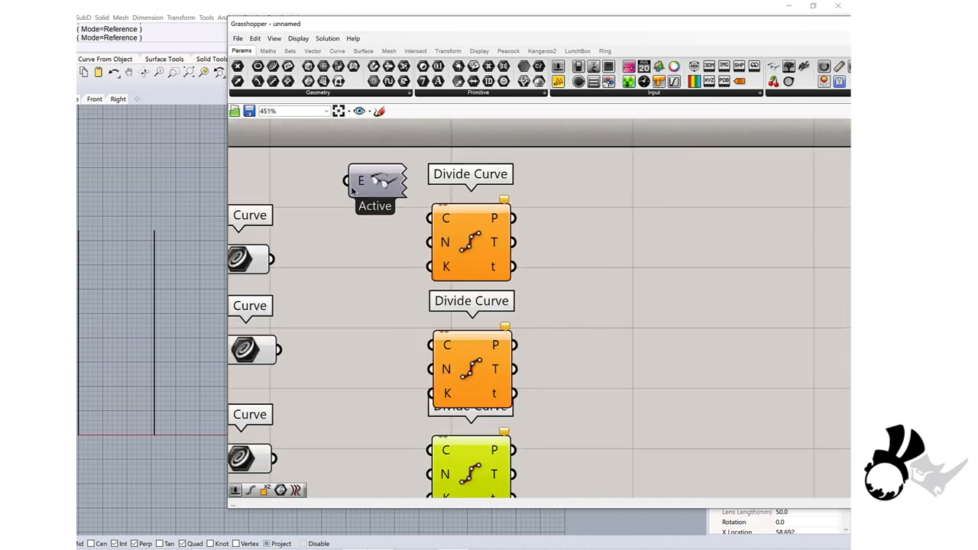
{"action": "scroll", "scroll_direction": "down", "scroll_amount": 3}
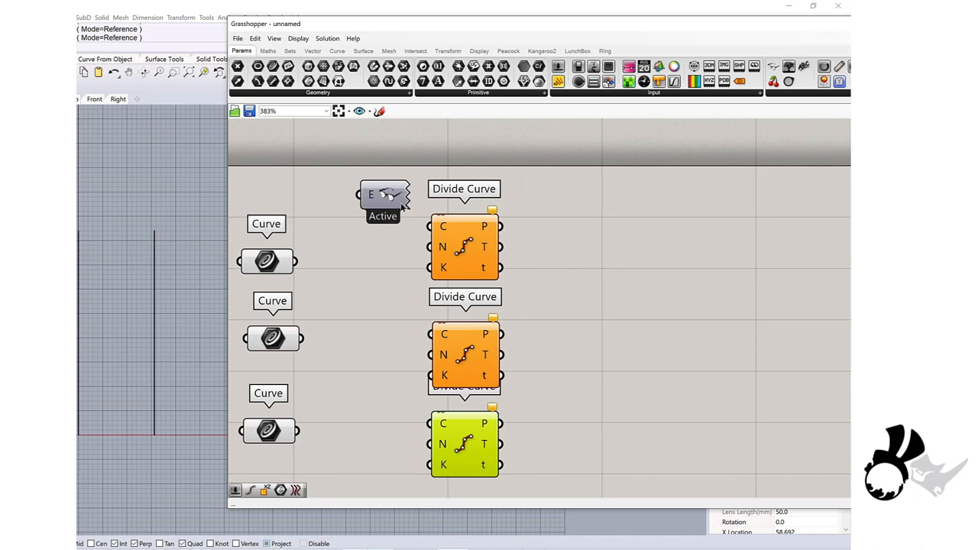
{"action": "left_click_drag", "start_coordinate": [382, 195], "coordinate": [417, 146]}
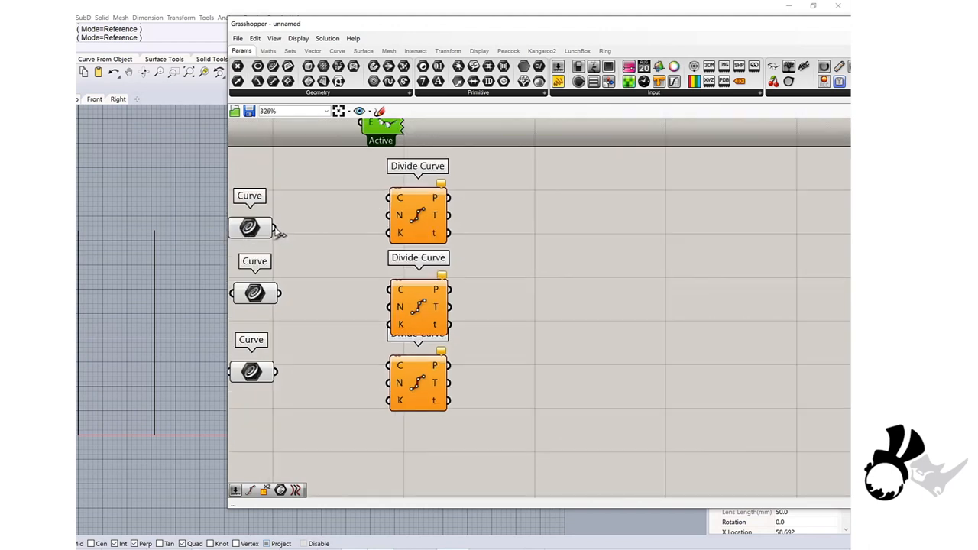
{"action": "left_click_drag", "start_coordinate": [275, 227], "coordinate": [390, 197]}
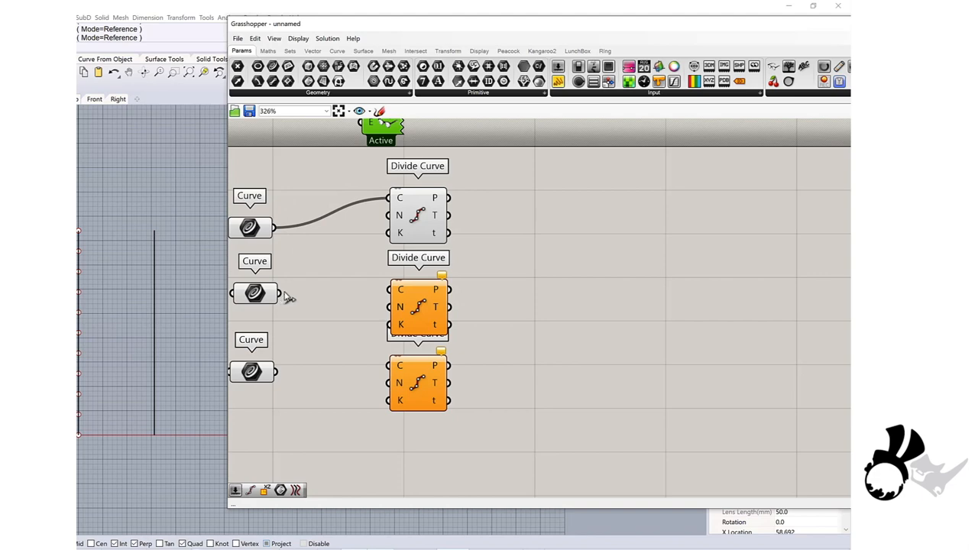
{"action": "left_click_drag", "start_coordinate": [275, 293], "coordinate": [389, 289]}
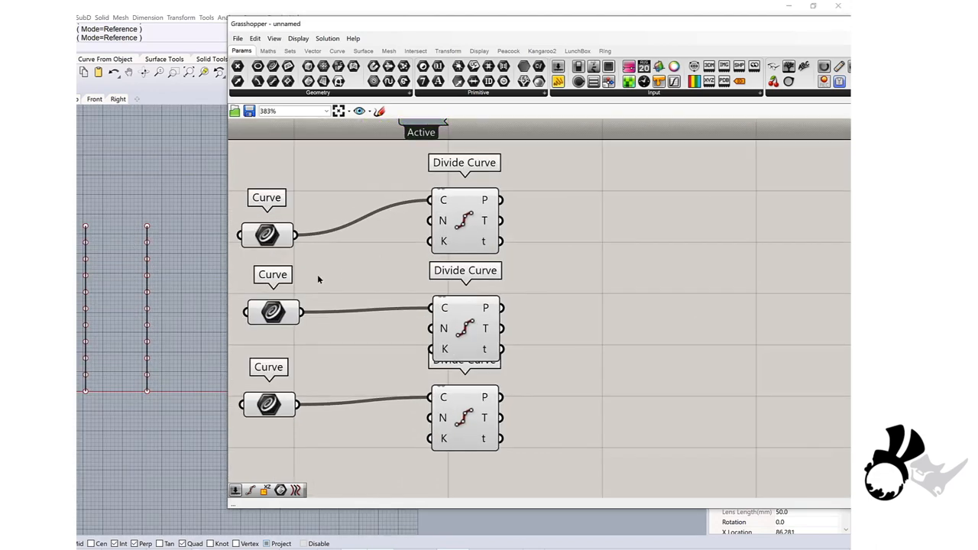
- Add a Number Slider driving the Divide Curves' N inputs, set to 13
{"action": "double_click", "coordinate": [319, 278]}
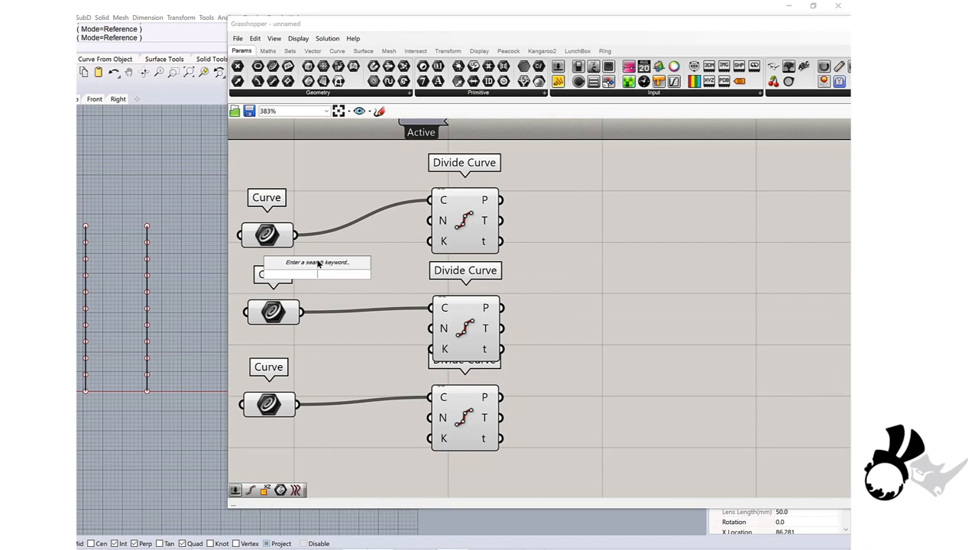
{"action": "type", "text": "Number Slider"}
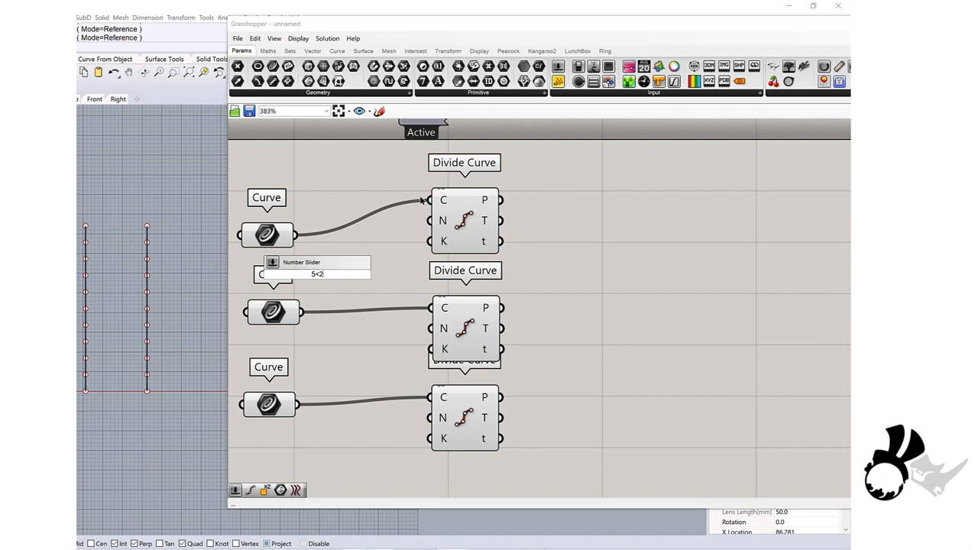
{"action": "type", "text": "5"}
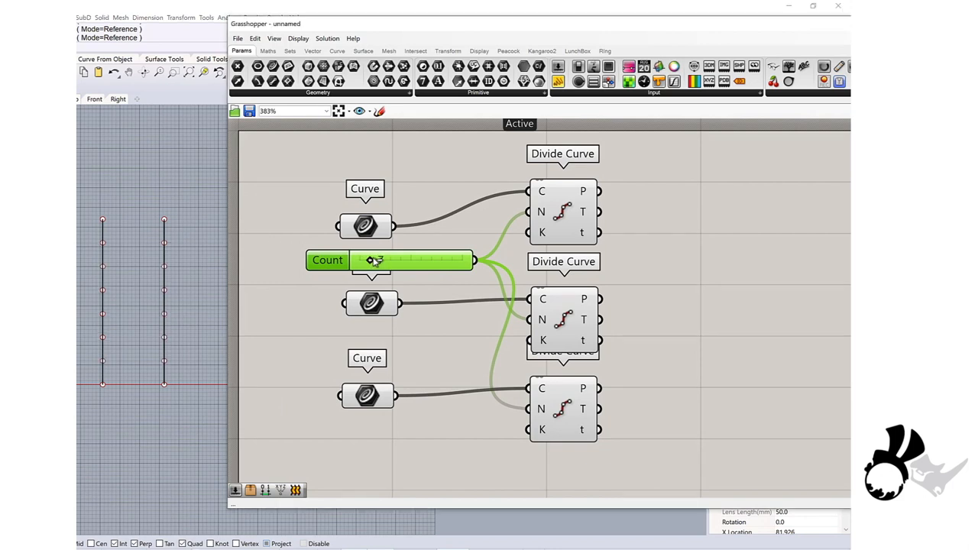
{"action": "left_click_drag", "start_coordinate": [375, 260], "coordinate": [401, 260]}
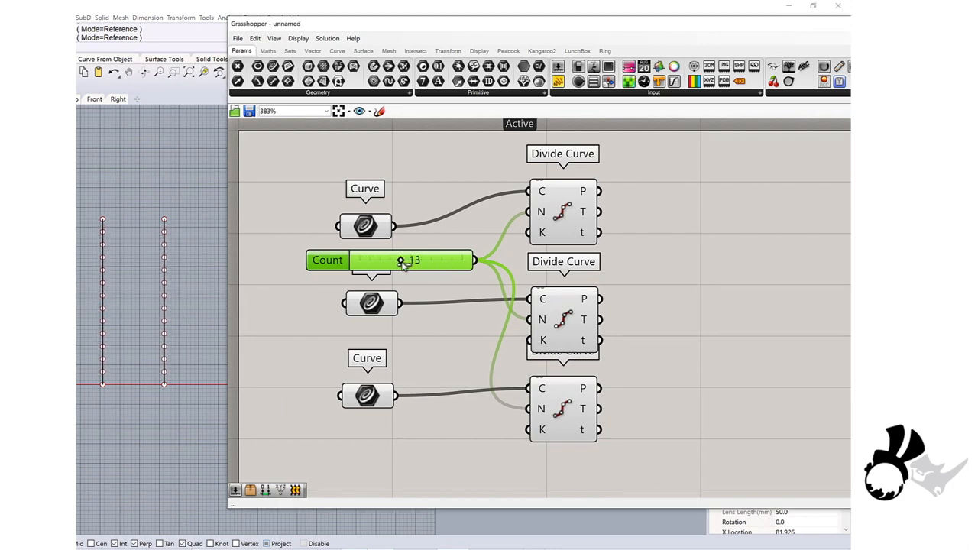
{"action": "left_click_drag", "start_coordinate": [401, 261], "coordinate": [408, 261]}
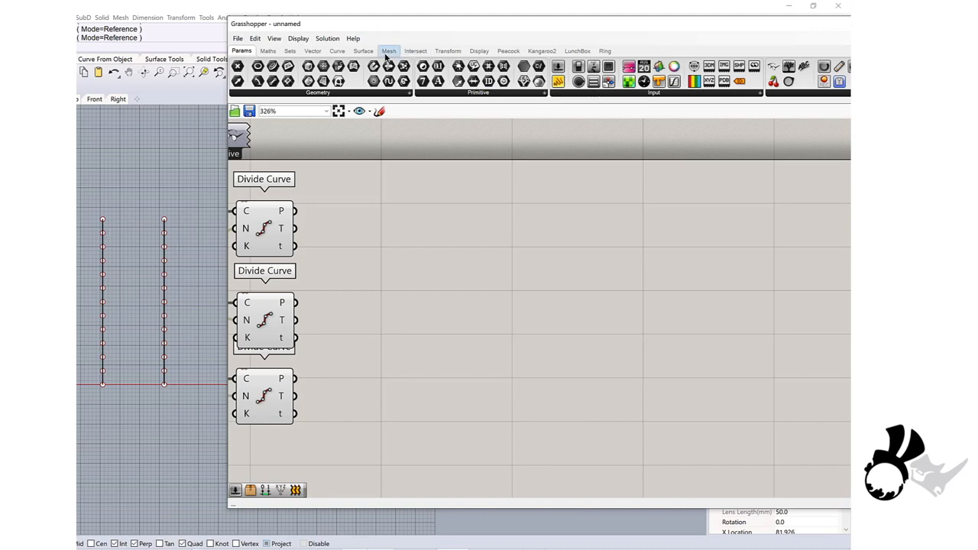
- Add Interpolate and wire the second and third Divide Curve P outputs into its V input
{"action": "left_click", "coordinate": [337, 50]}
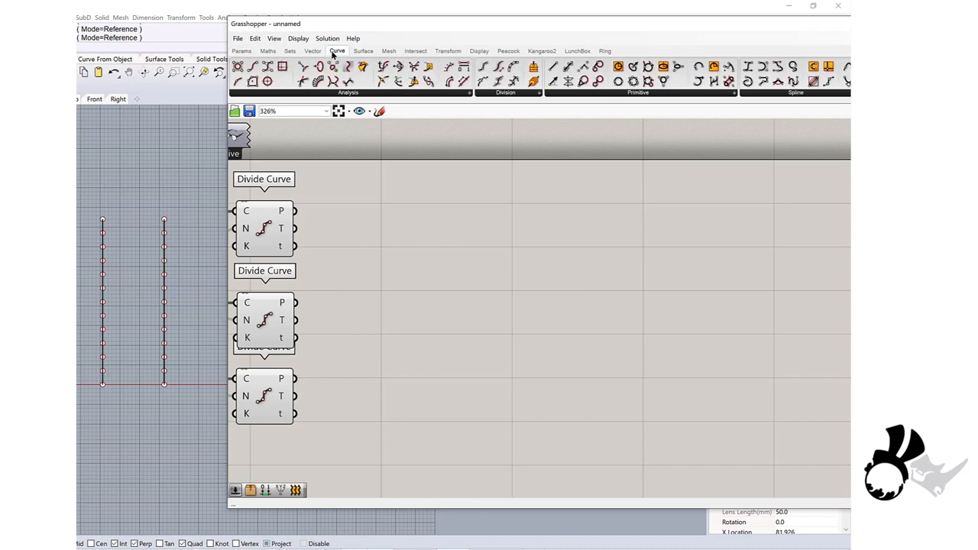
{"action": "mouse_move", "coordinate": [697, 82]}
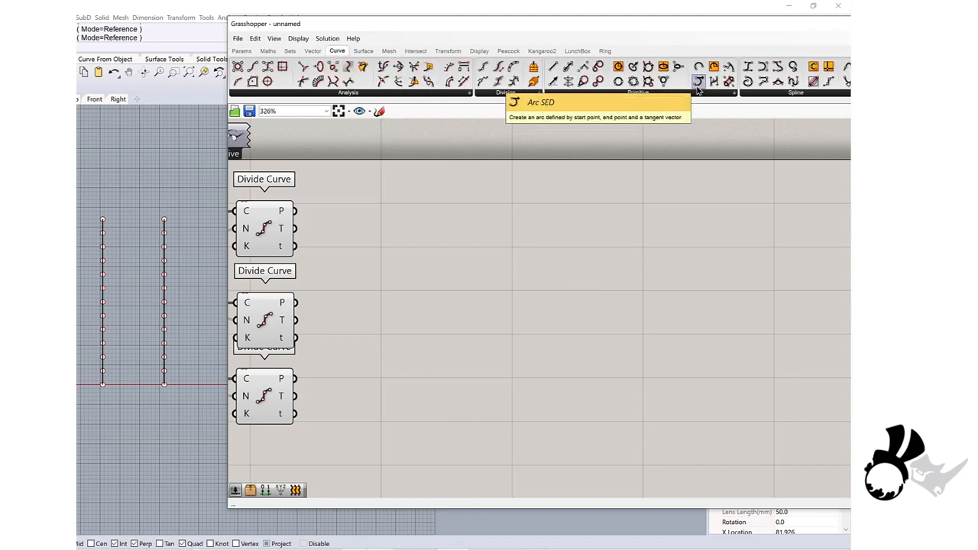
{"action": "mouse_move", "coordinate": [705, 93]}
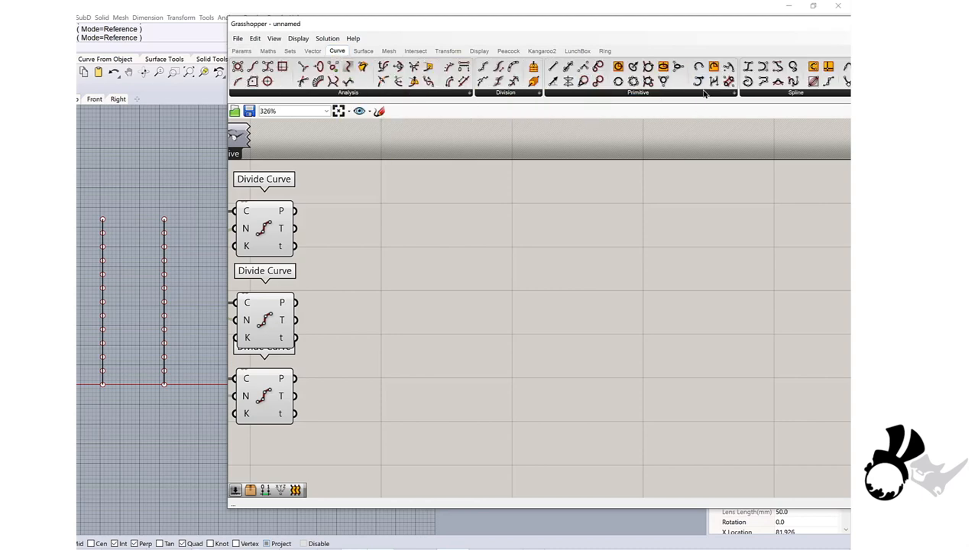
{"action": "left_click", "coordinate": [638, 92]}
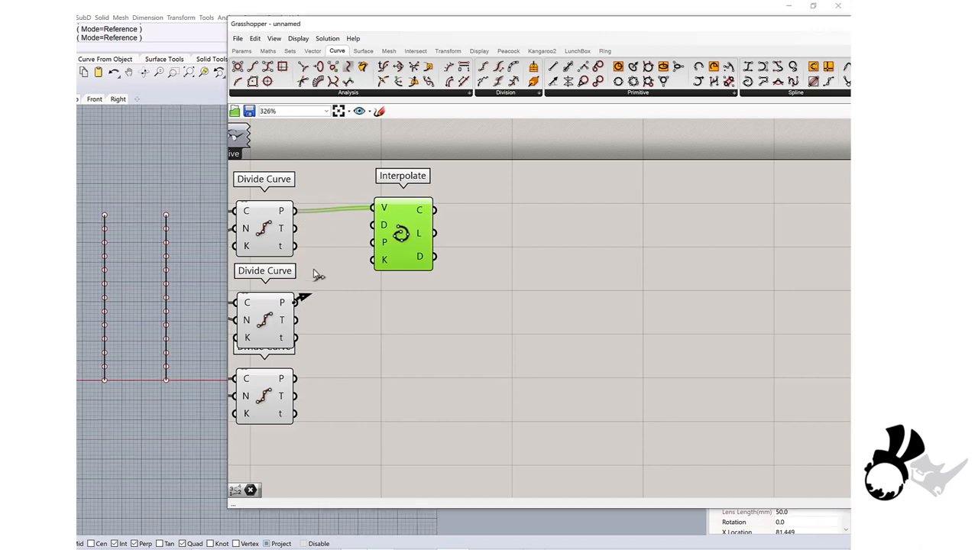
{"action": "left_click_drag", "start_coordinate": [294, 302], "coordinate": [375, 208]}
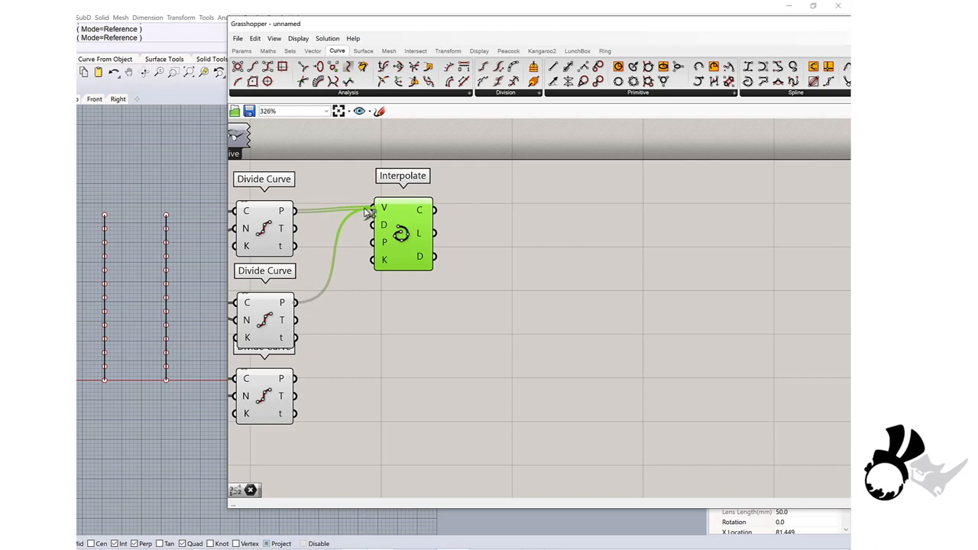
{"action": "left_click_drag", "start_coordinate": [295, 378], "coordinate": [371, 208]}
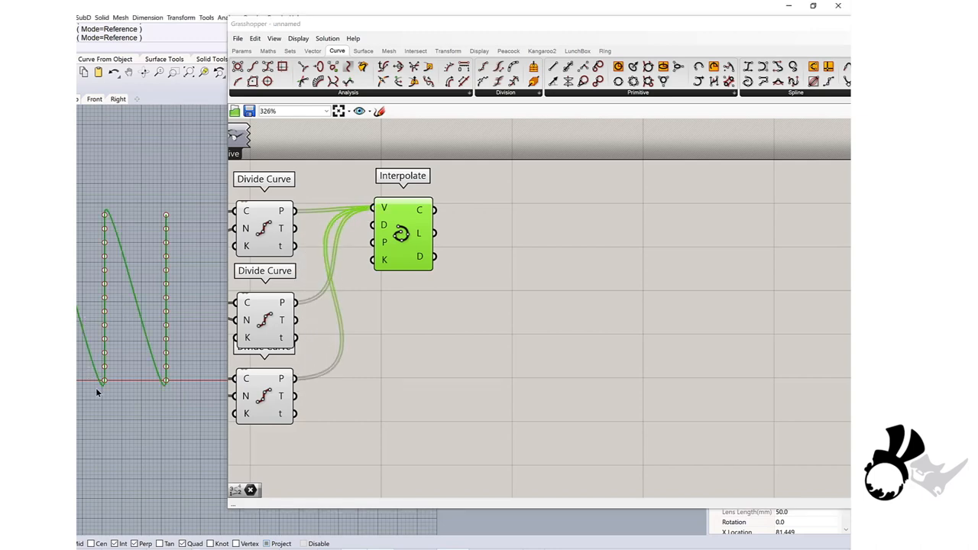
{"action": "mouse_move", "coordinate": [186, 381]}
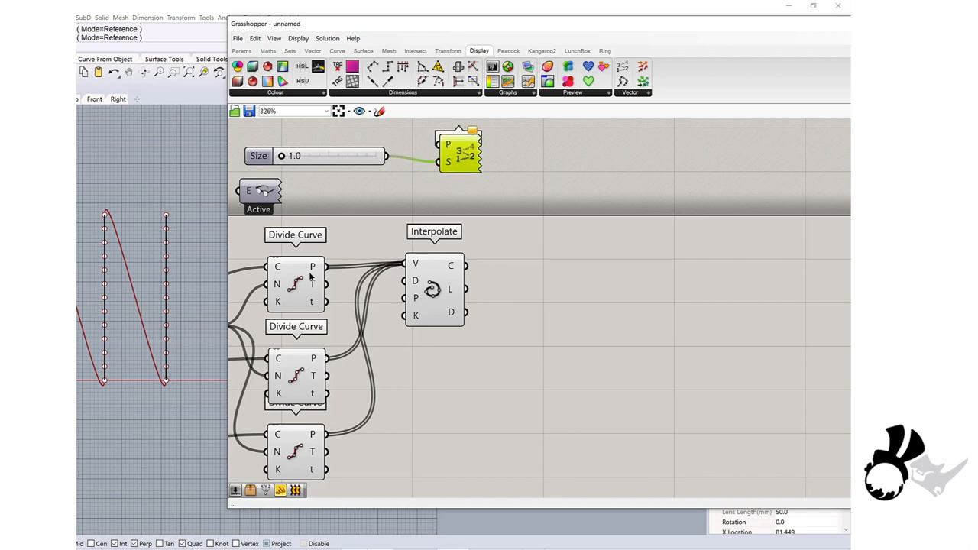
{"action": "mouse_move", "coordinate": [333, 269]}
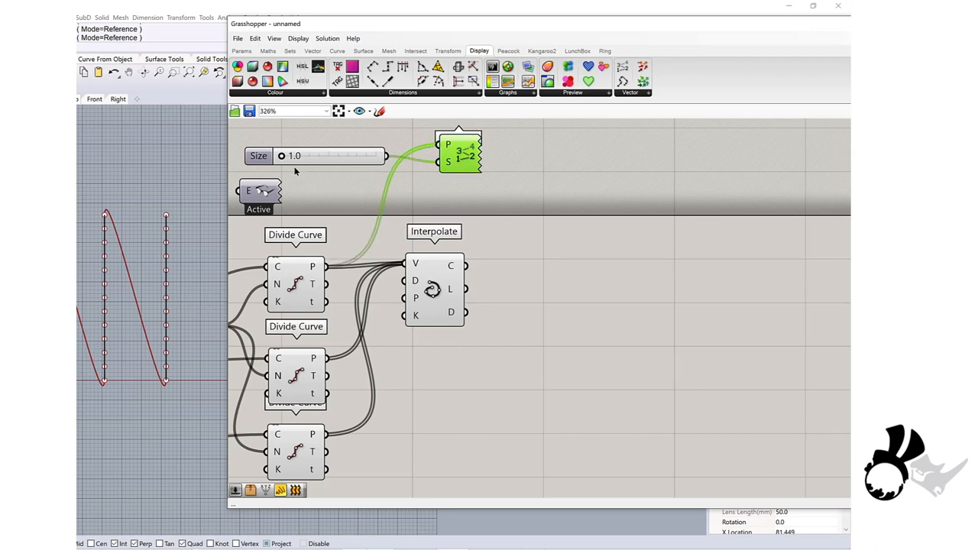
- Label division points with a Point List at size 2.5 and graft the P outputs
{"action": "left_click_drag", "start_coordinate": [281, 156], "coordinate": [319, 156]}
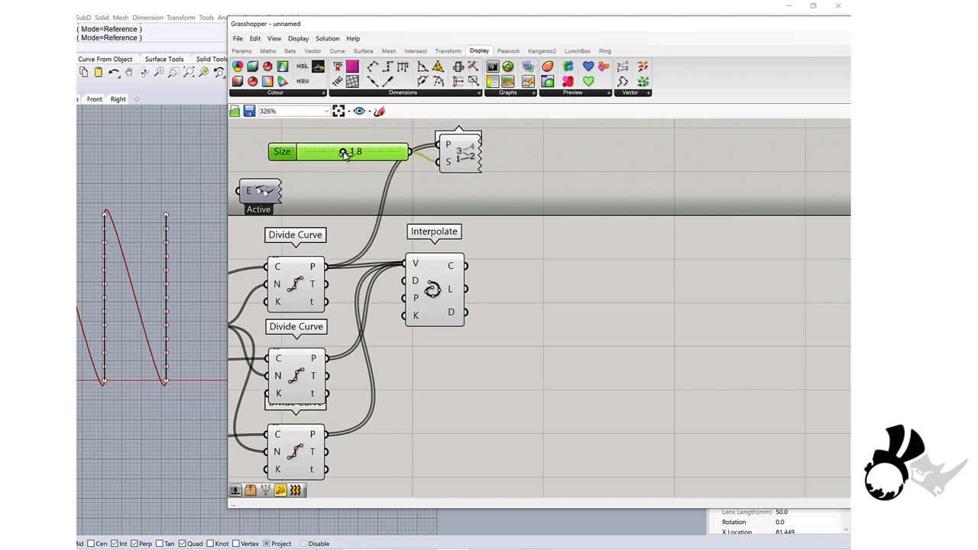
{"action": "left_click_drag", "start_coordinate": [344, 151], "coordinate": [375, 151]}
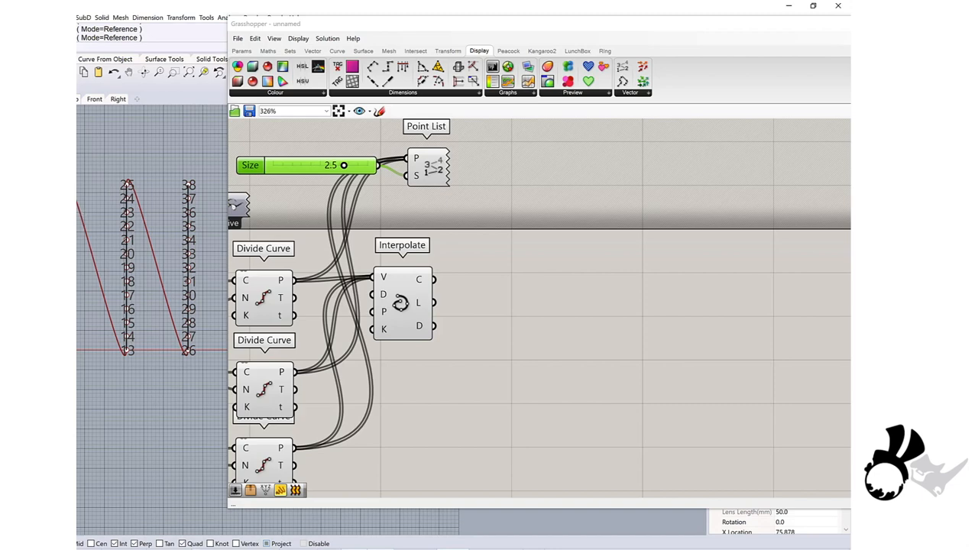
{"action": "mouse_move", "coordinate": [120, 231]}
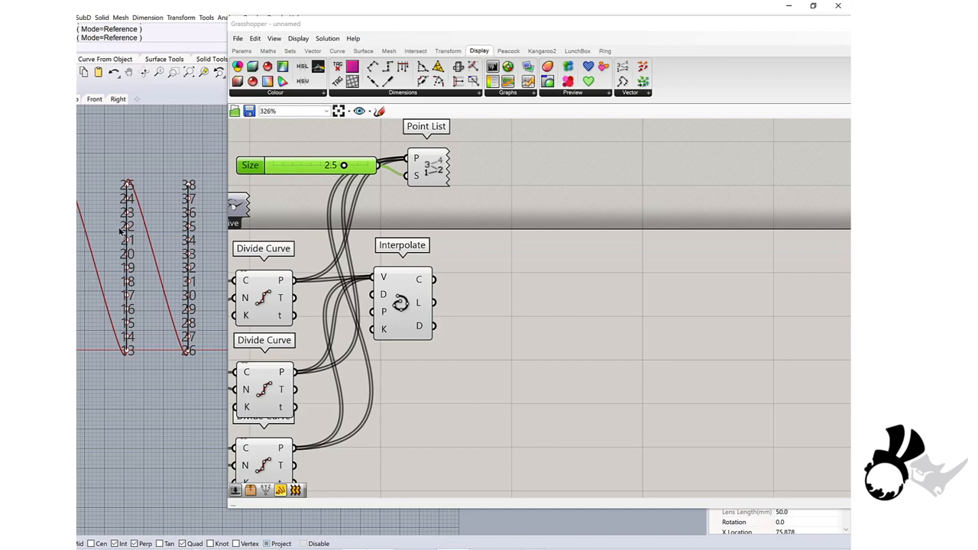
{"action": "mouse_move", "coordinate": [191, 196]}
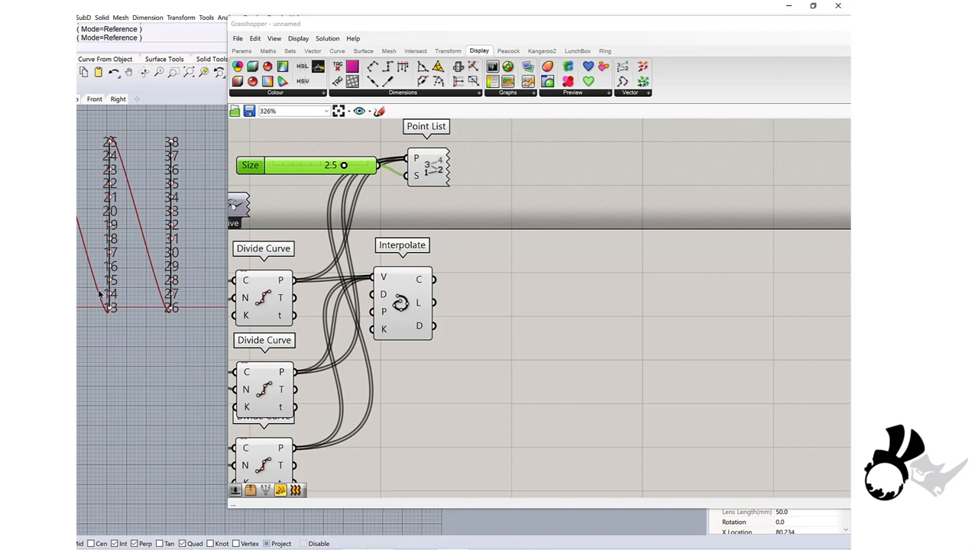
{"action": "mouse_move", "coordinate": [92, 289]}
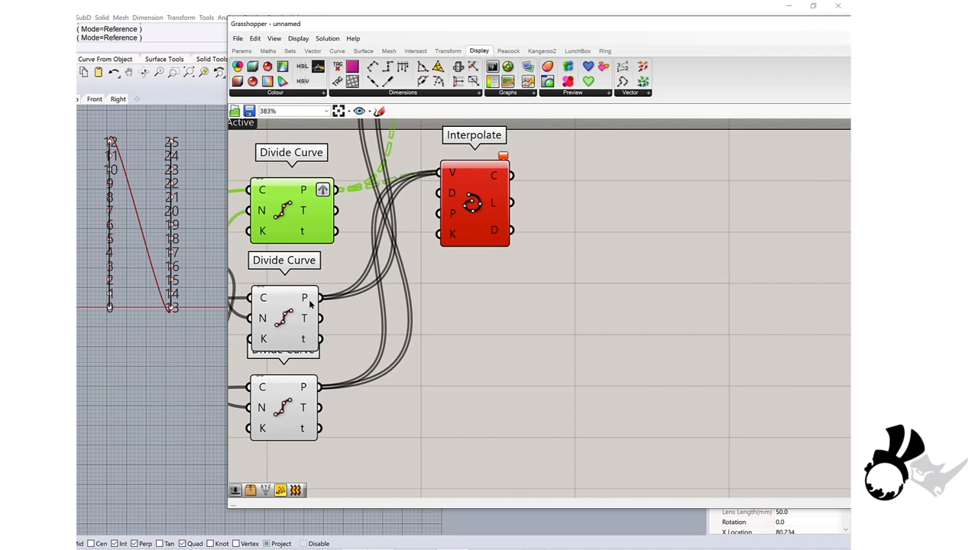
{"action": "right_click", "coordinate": [304, 298]}
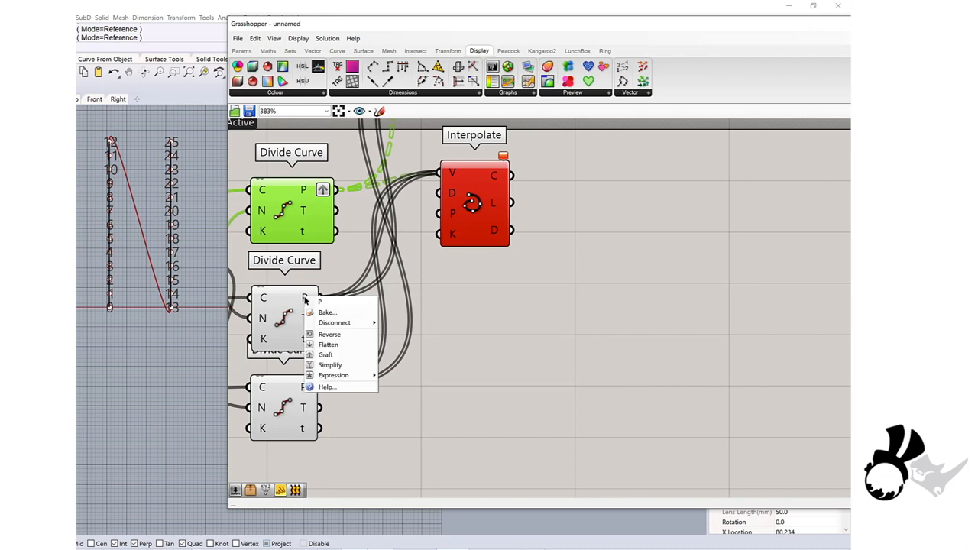
{"action": "mouse_move", "coordinate": [325, 354]}
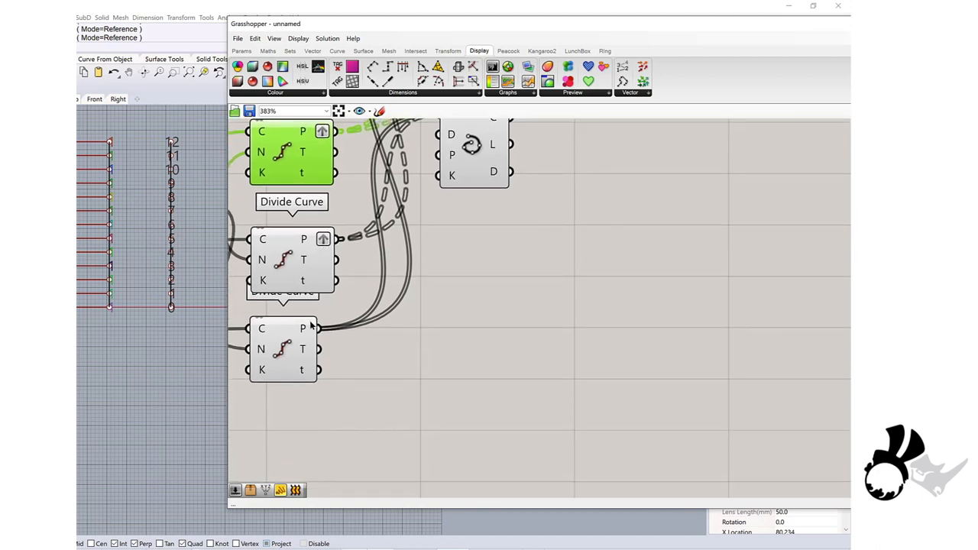
{"action": "right_click", "coordinate": [302, 328]}
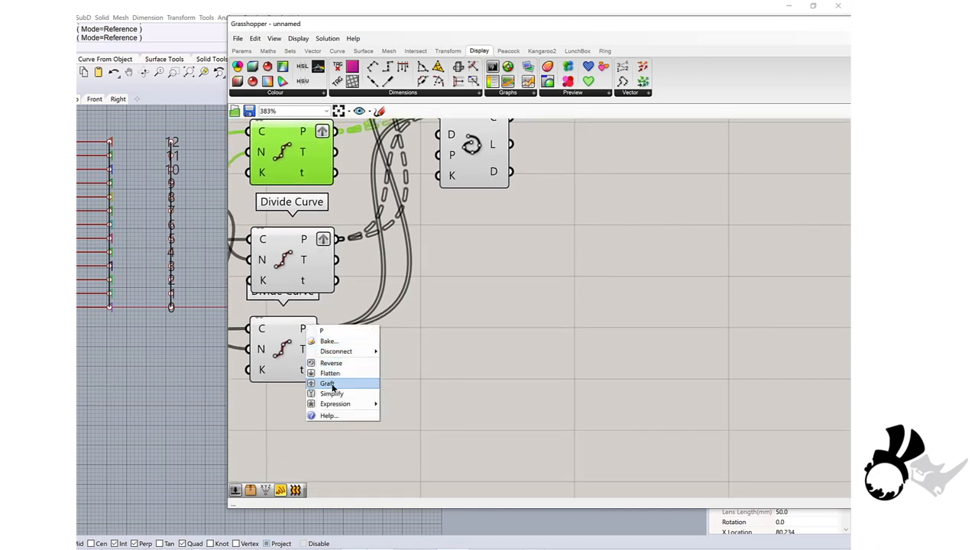
- Graft the third P output, add Cull Pattern, and wire flattened Interpolate C into L
{"action": "left_click", "coordinate": [328, 384]}
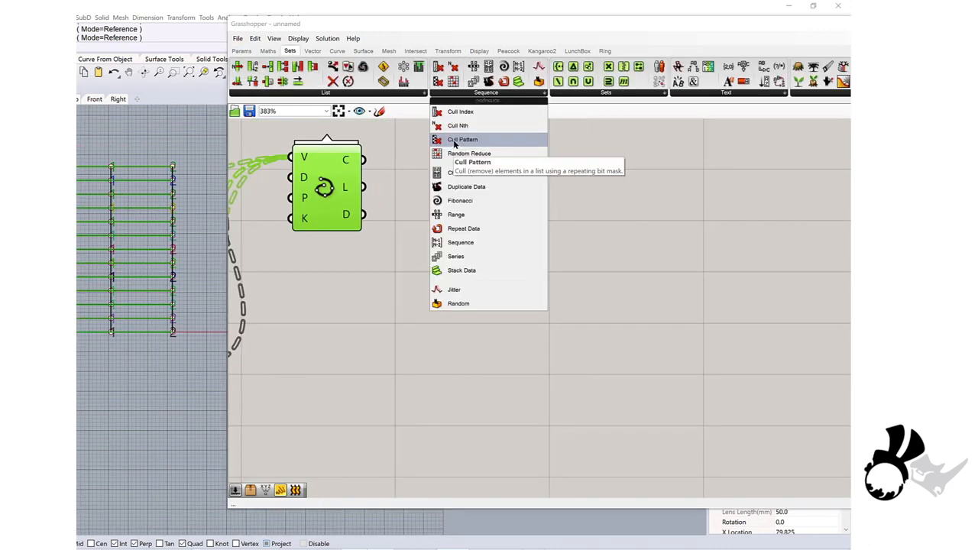
{"action": "left_click", "coordinate": [462, 139]}
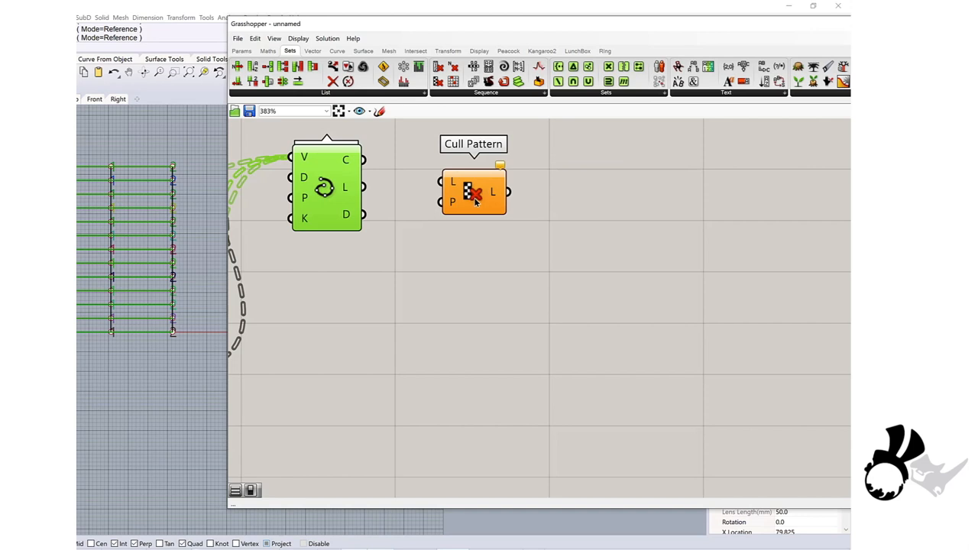
{"action": "mouse_move", "coordinate": [470, 197]}
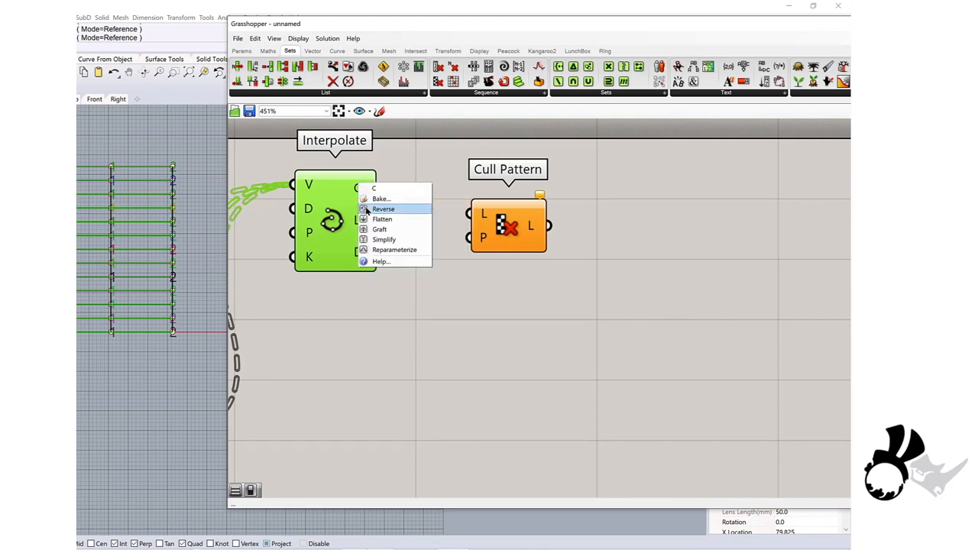
{"action": "left_click", "coordinate": [383, 209]}
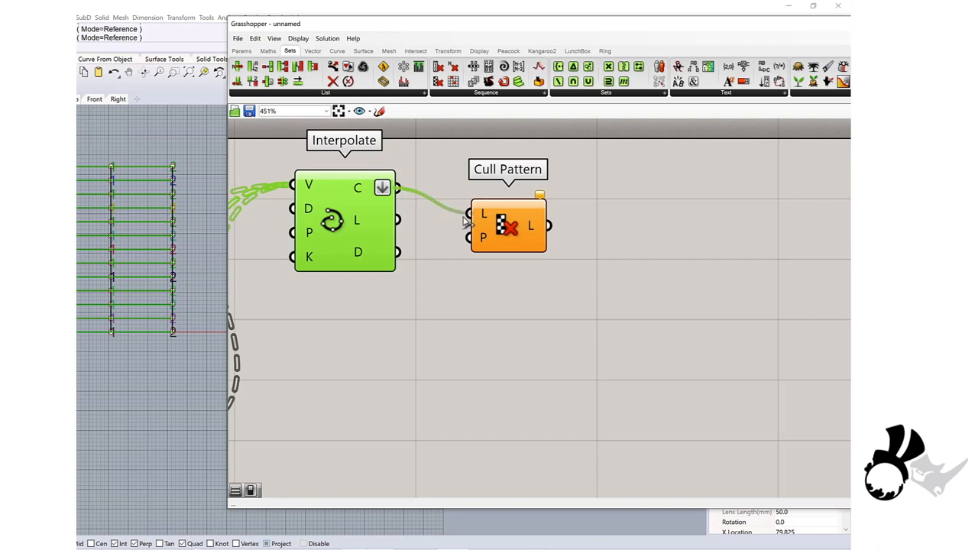
{"action": "left_click_drag", "start_coordinate": [509, 225], "coordinate": [539, 222]}
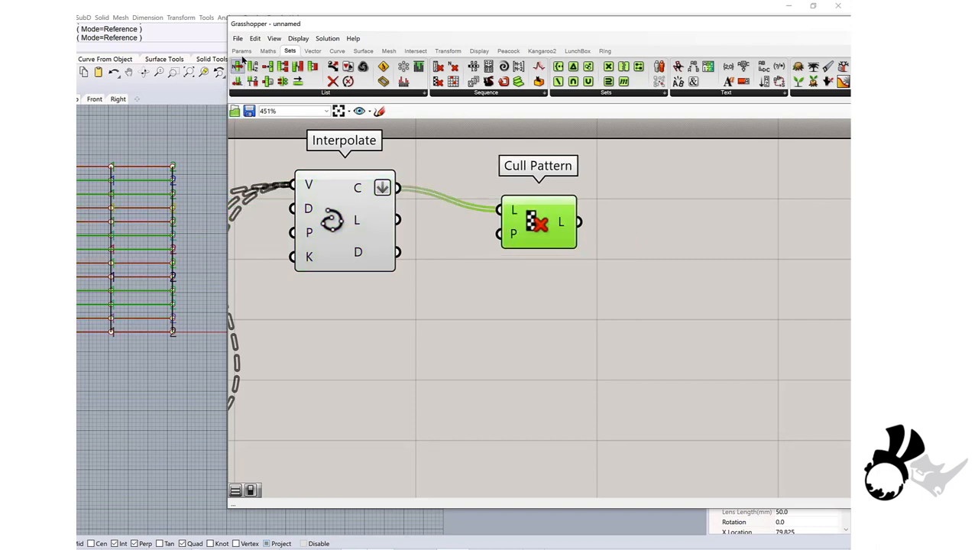
- Place four Boolean Toggles set to True, True, False, True beside Cull Pattern
{"action": "left_click", "coordinate": [242, 50]}
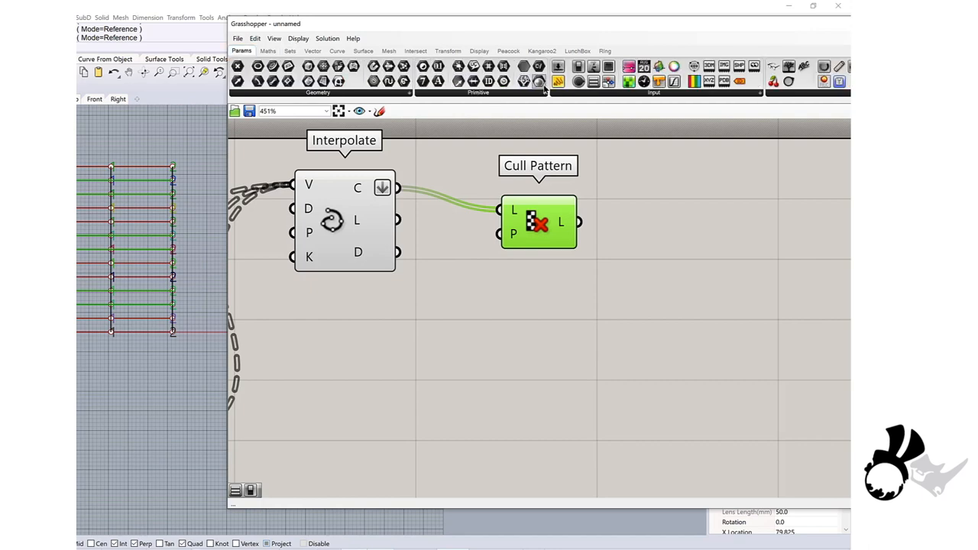
{"action": "mouse_move", "coordinate": [596, 67]}
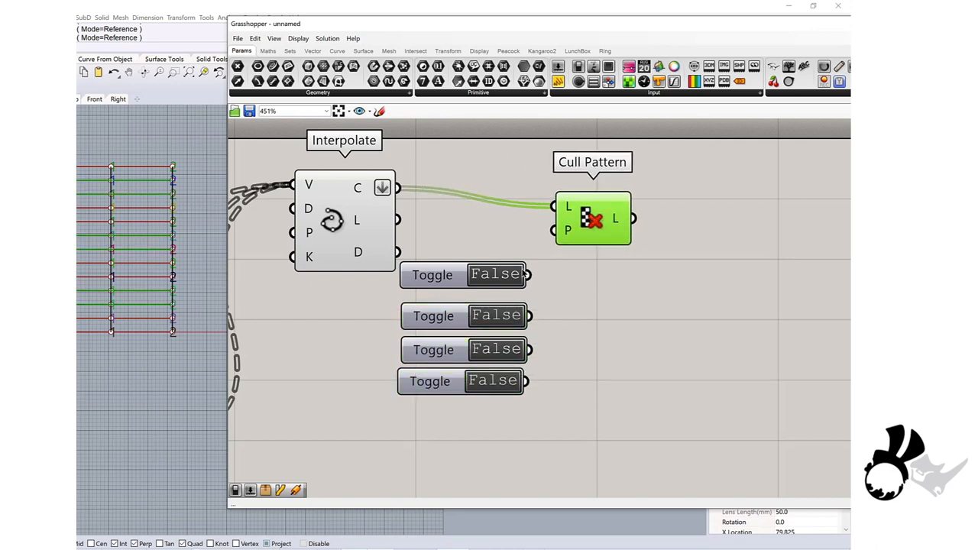
{"action": "left_click_drag", "start_coordinate": [592, 218], "coordinate": [643, 200]}
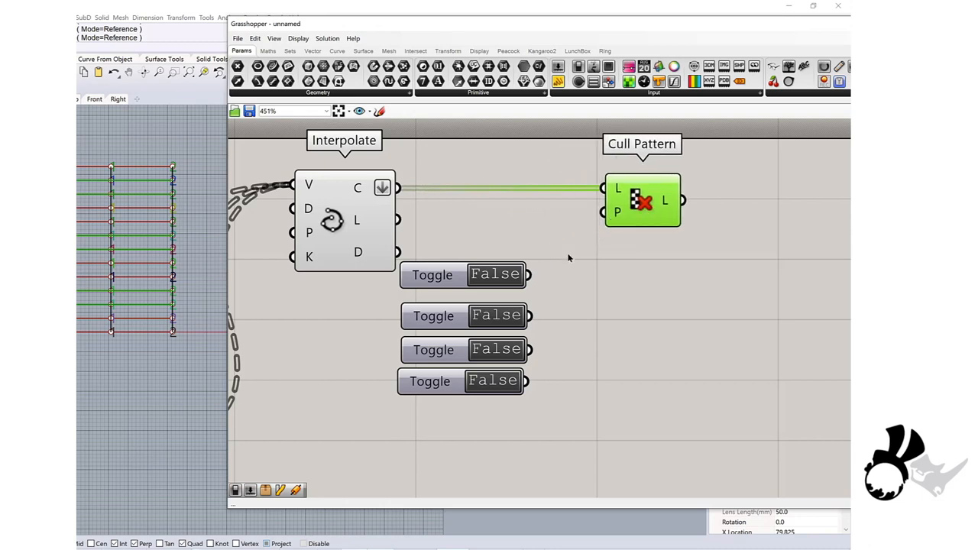
{"action": "mouse_move", "coordinate": [503, 277]}
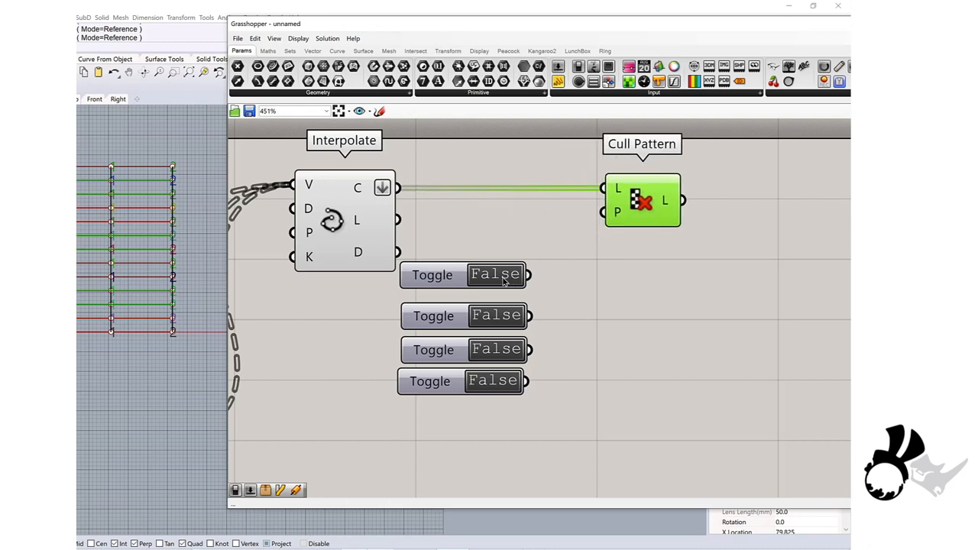
{"action": "left_click", "coordinate": [496, 275]}
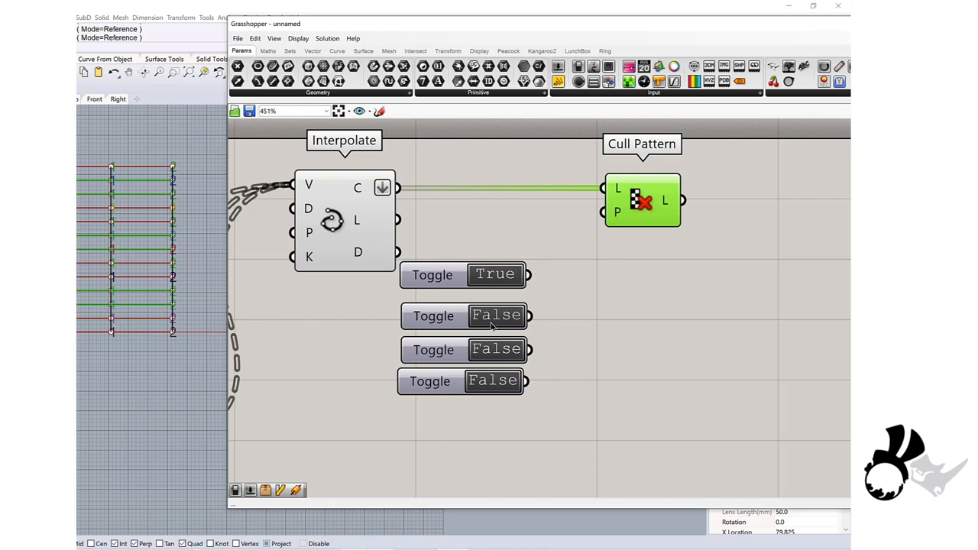
{"action": "left_click", "coordinate": [496, 316]}
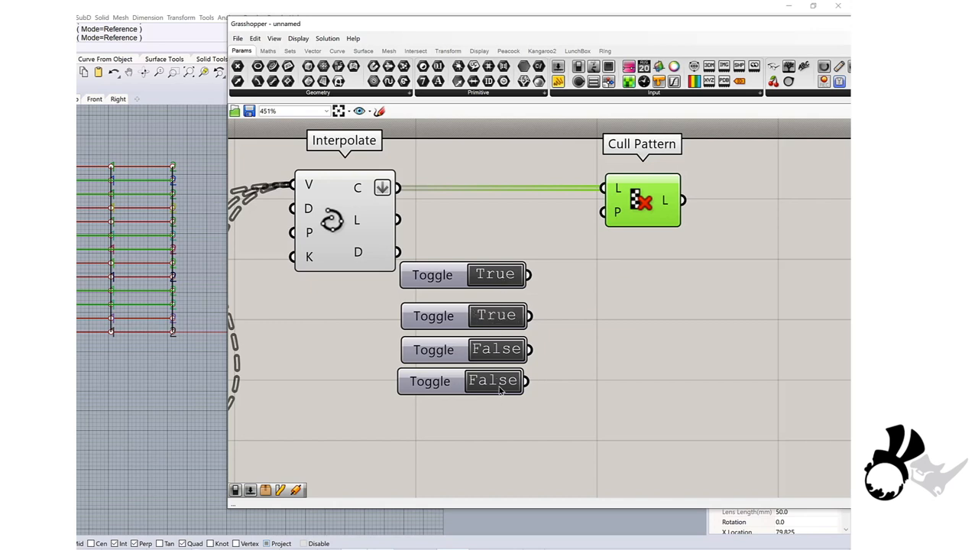
{"action": "left_click", "coordinate": [493, 382]}
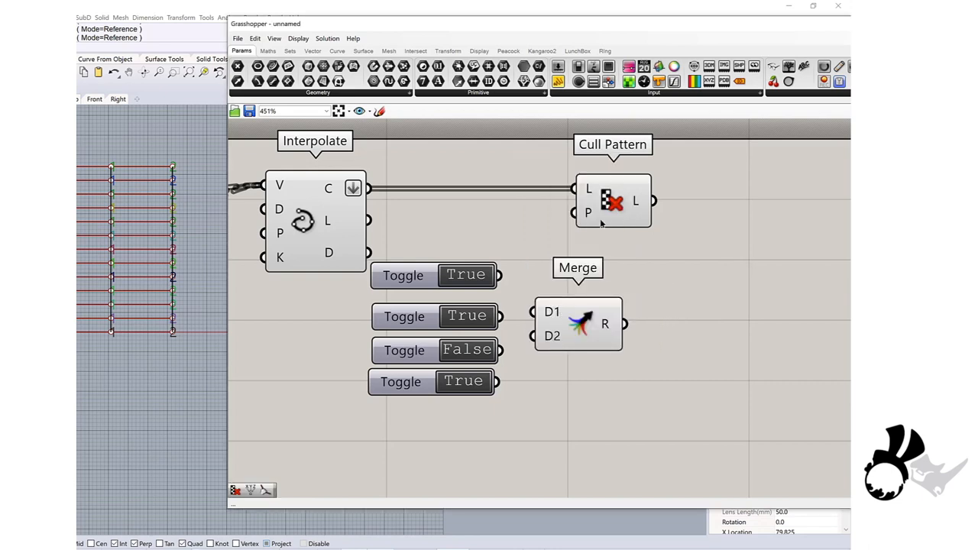
- Shift Cull Pattern right and wire the merged toggle values into its P input
{"action": "left_click_drag", "start_coordinate": [613, 201], "coordinate": [689, 189]}
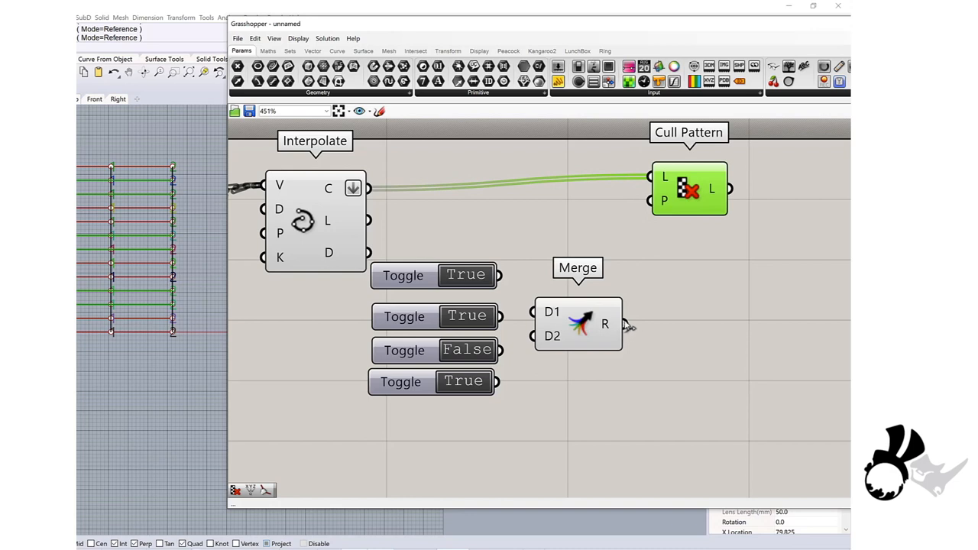
{"action": "left_click_drag", "start_coordinate": [623, 324], "coordinate": [648, 201]}
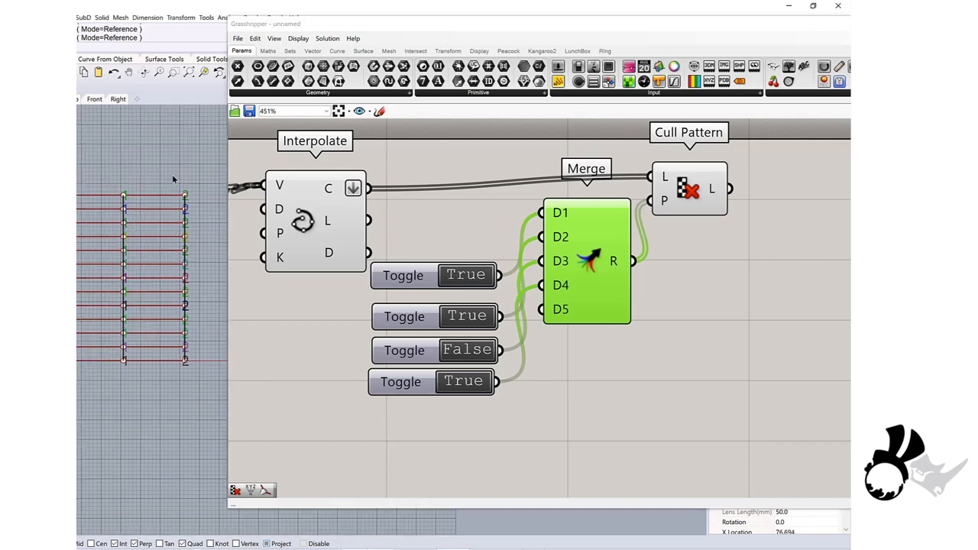
{"action": "mouse_move", "coordinate": [162, 198]}
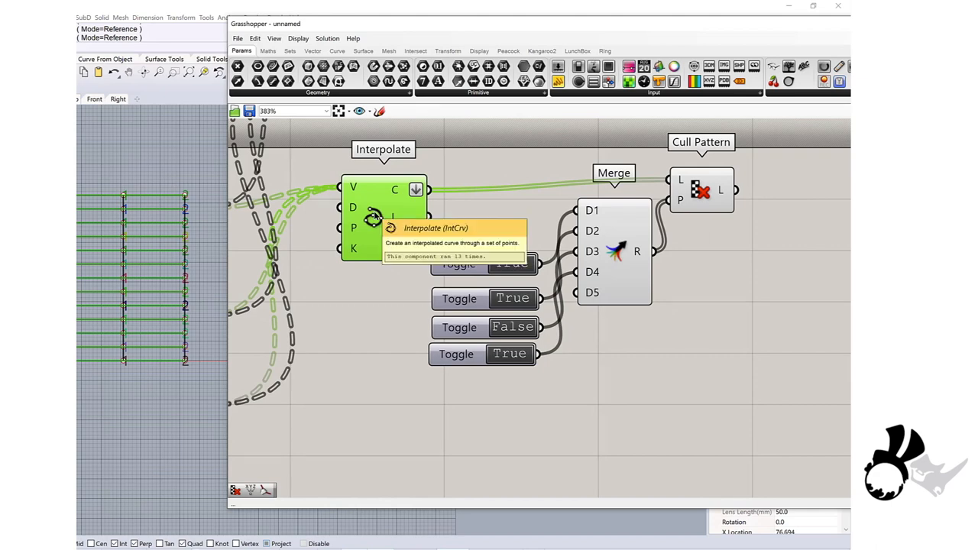
- Turn off Preview for the Point List and the Divide Curve components
{"action": "right_click", "coordinate": [382, 218]}
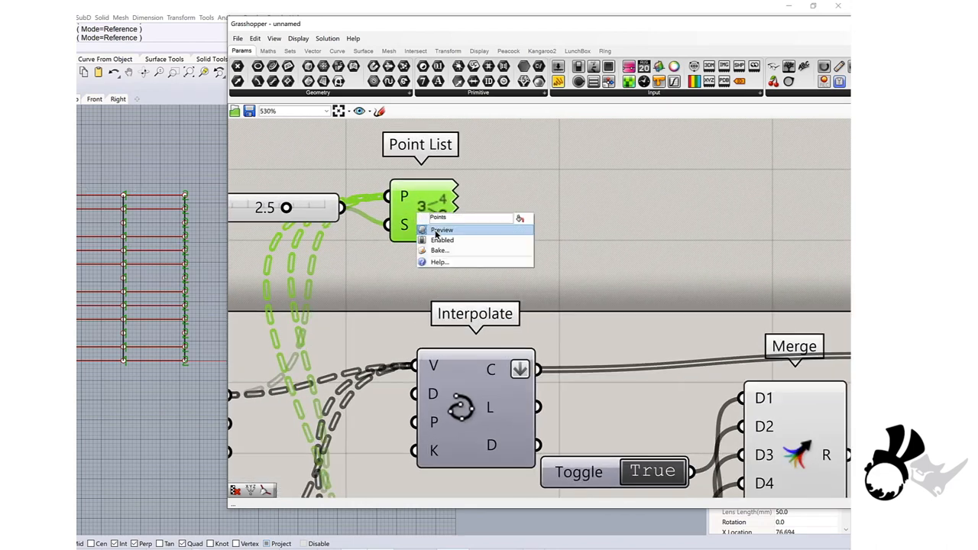
{"action": "left_click", "coordinate": [443, 229]}
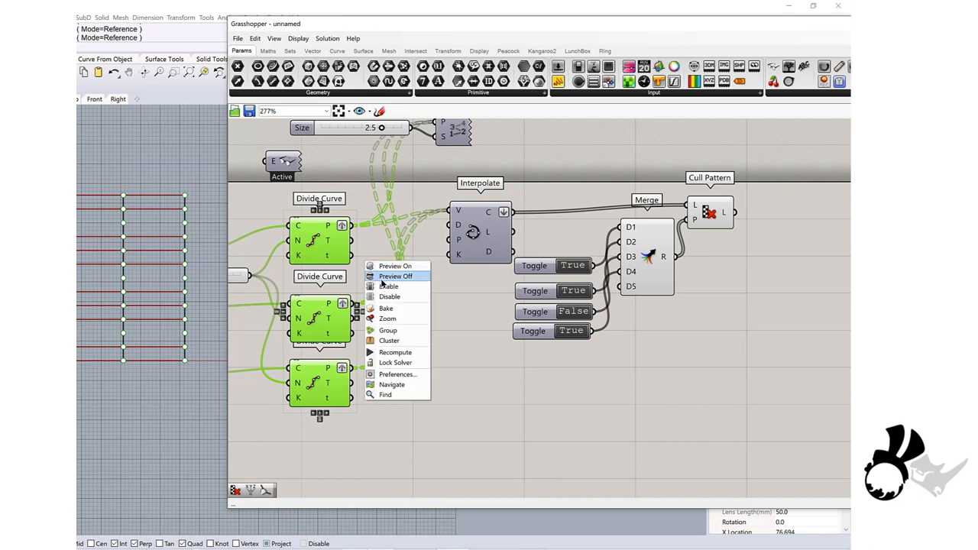
{"action": "left_click", "coordinate": [395, 276]}
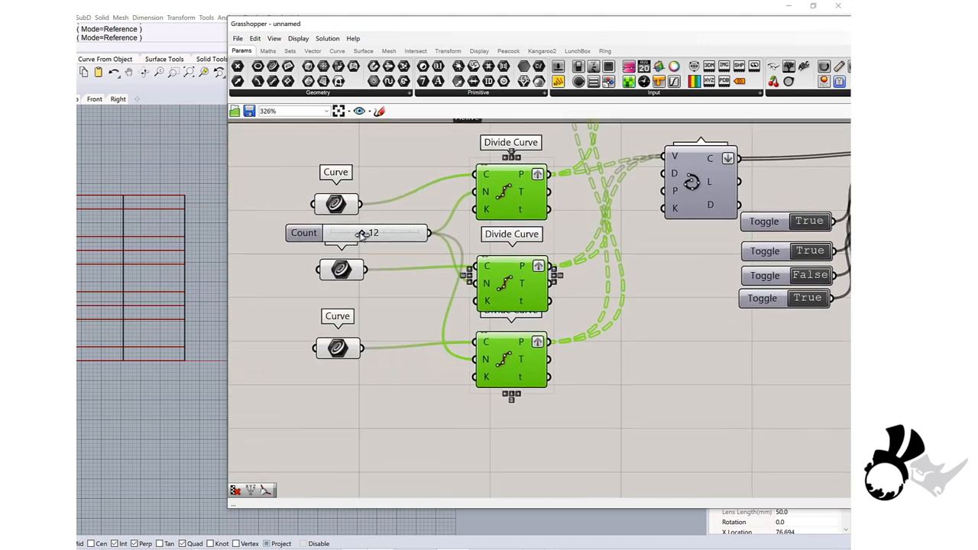
- Set the Count slider to 20 and the cull toggles to True, False, True, True
{"action": "left_click_drag", "start_coordinate": [361, 233], "coordinate": [399, 233]}
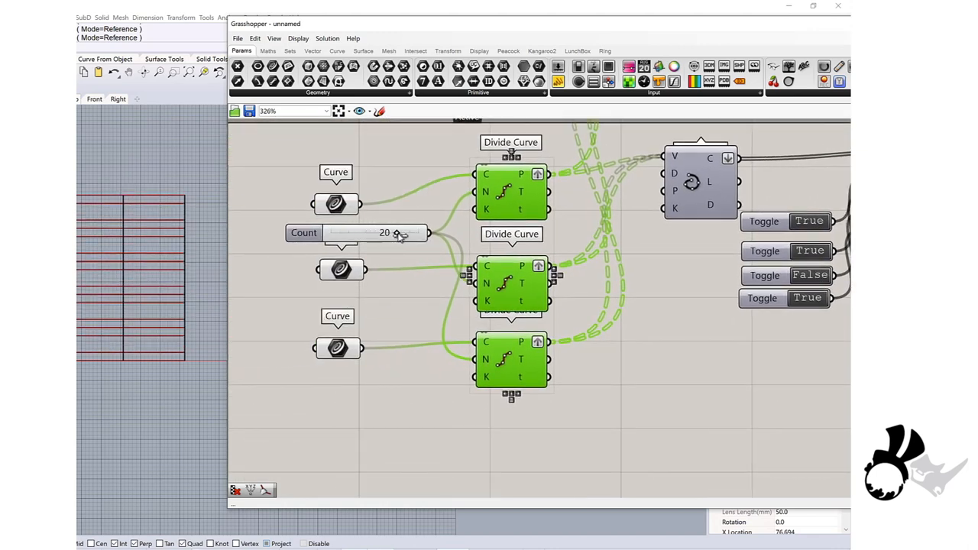
{"action": "left_click_drag", "start_coordinate": [397, 232], "coordinate": [420, 232]}
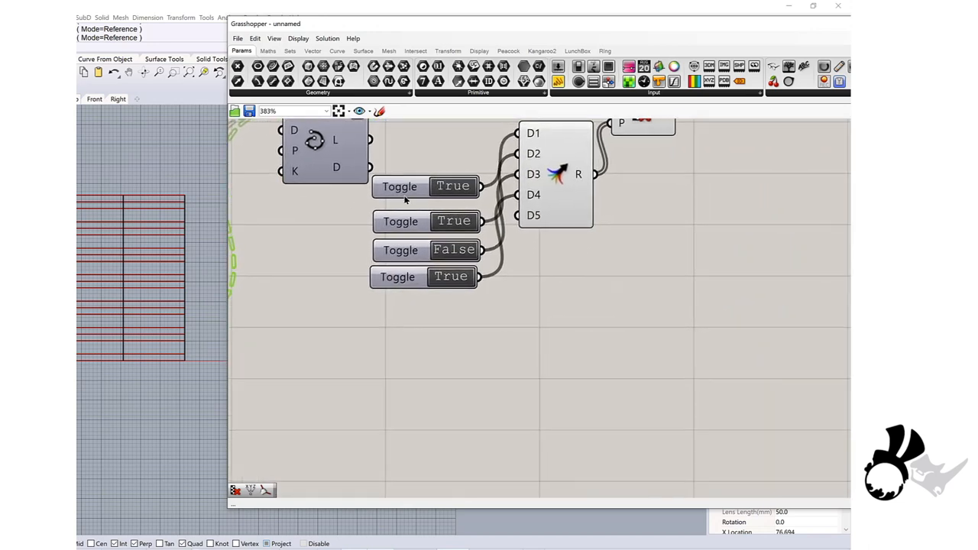
{"action": "mouse_move", "coordinate": [380, 291]}
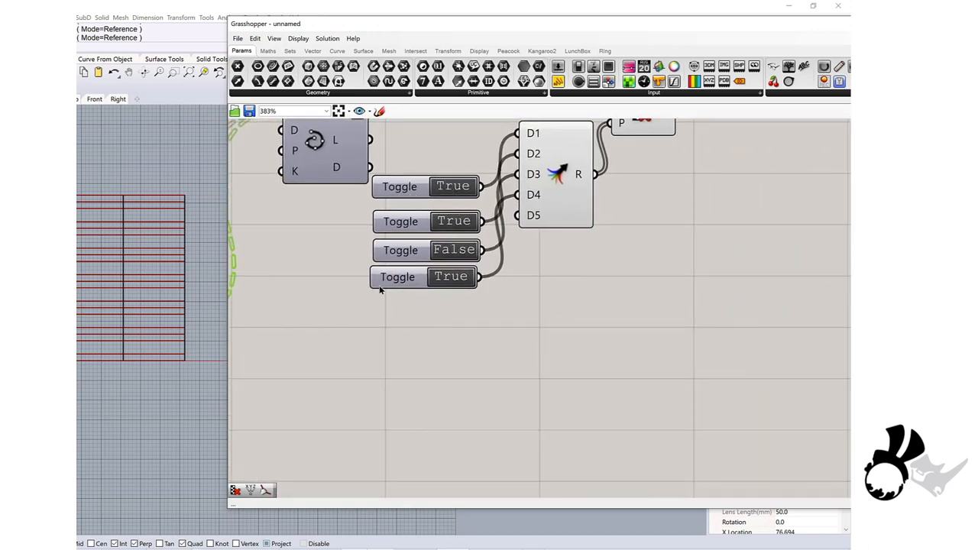
{"action": "left_click", "coordinate": [451, 277]}
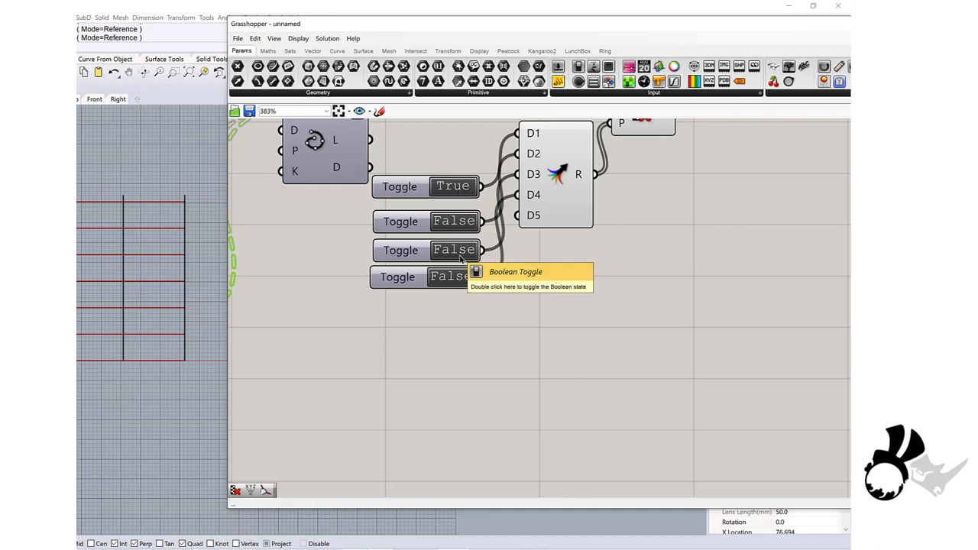
{"action": "double_click", "coordinate": [454, 250]}
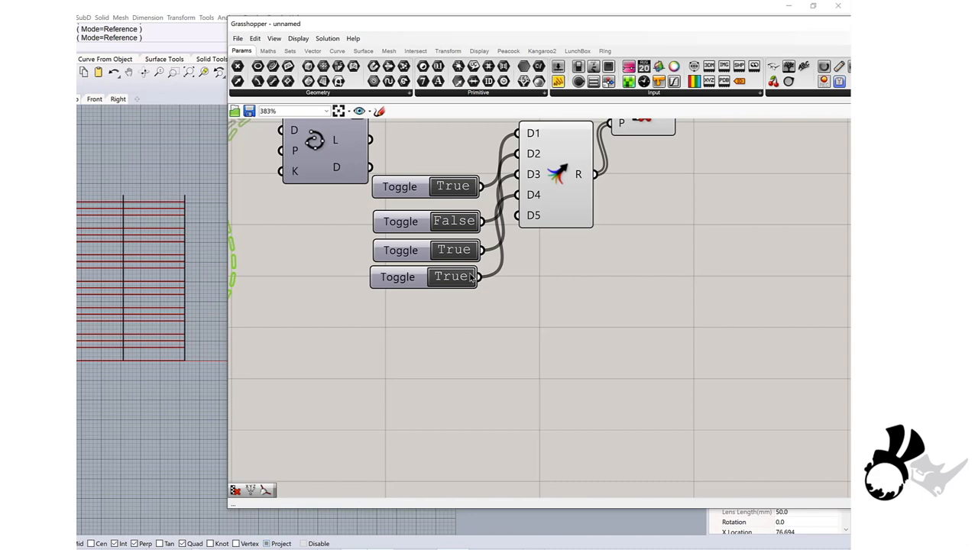
{"action": "mouse_move", "coordinate": [453, 277]}
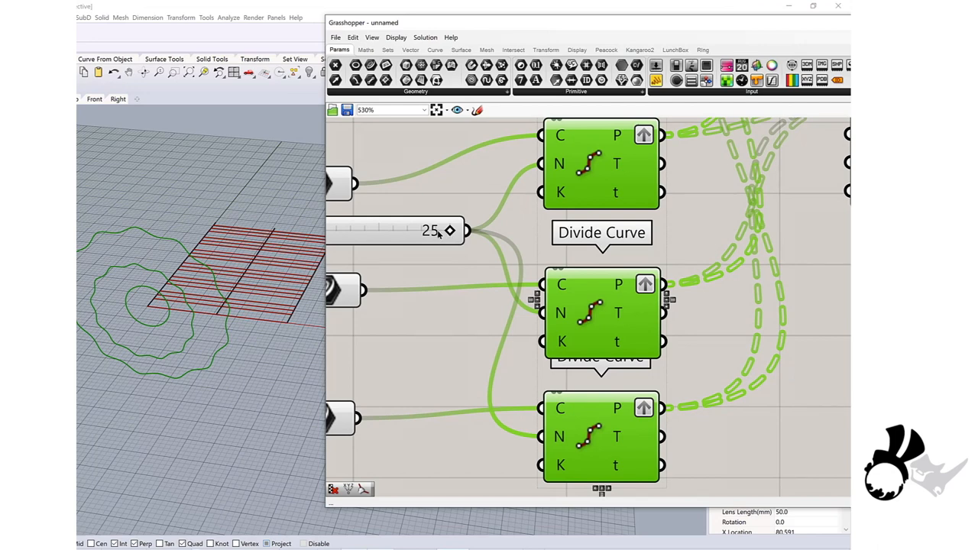
- Limit the division Count slider's range to 5–40, with the count at 25
{"action": "right_click", "coordinate": [432, 231]}
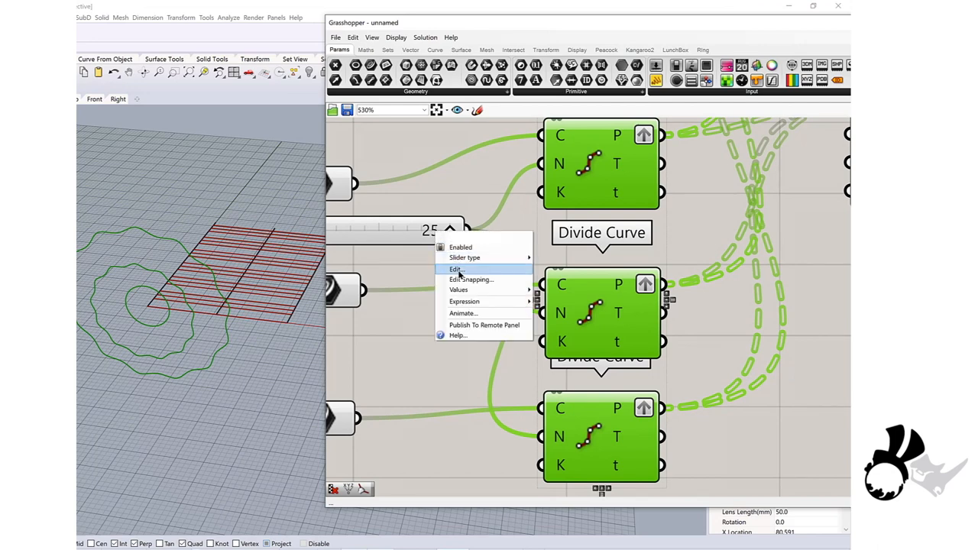
{"action": "left_click", "coordinate": [456, 270]}
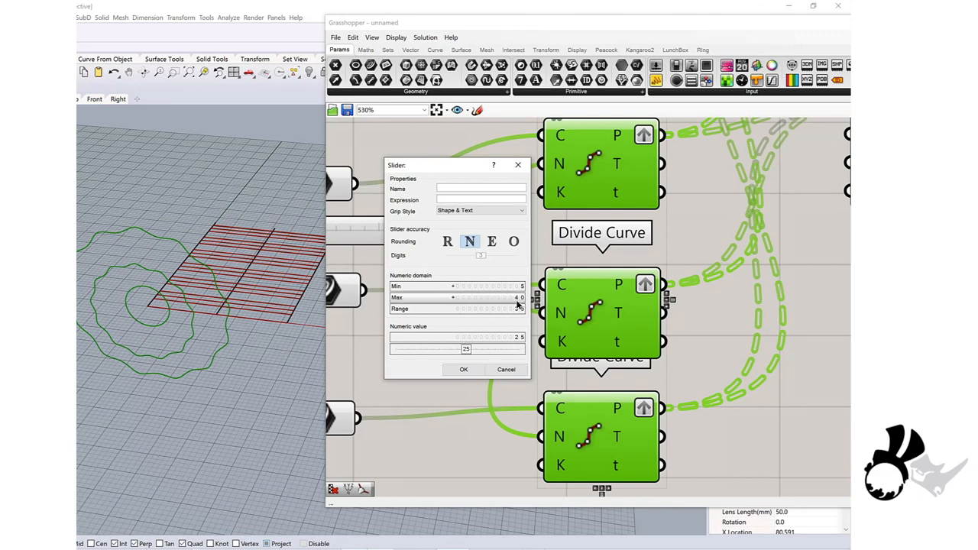
{"action": "left_click", "coordinate": [463, 370]}
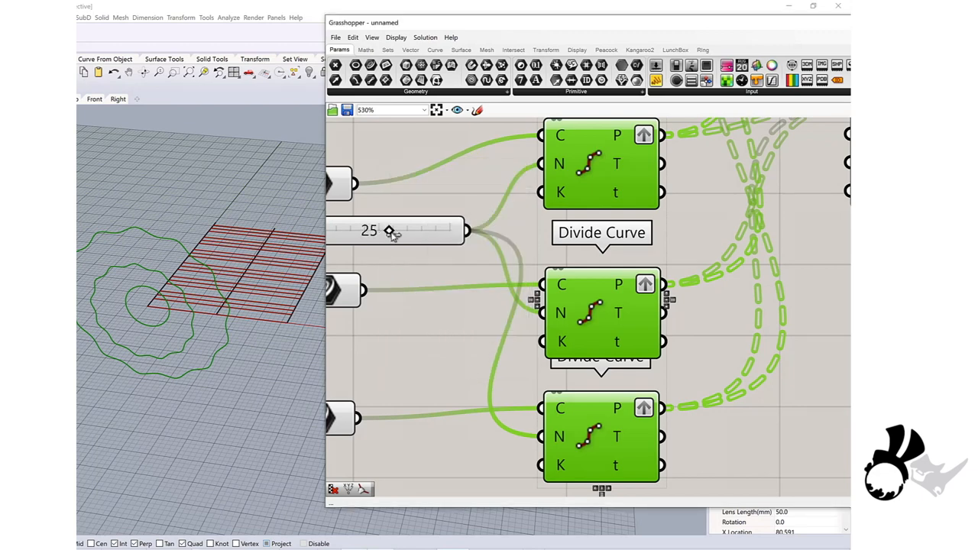
- Raise the division count to 34 and reference the three wavy Rhino curves as Curve inputs
{"action": "left_click_drag", "start_coordinate": [389, 230], "coordinate": [426, 231]}
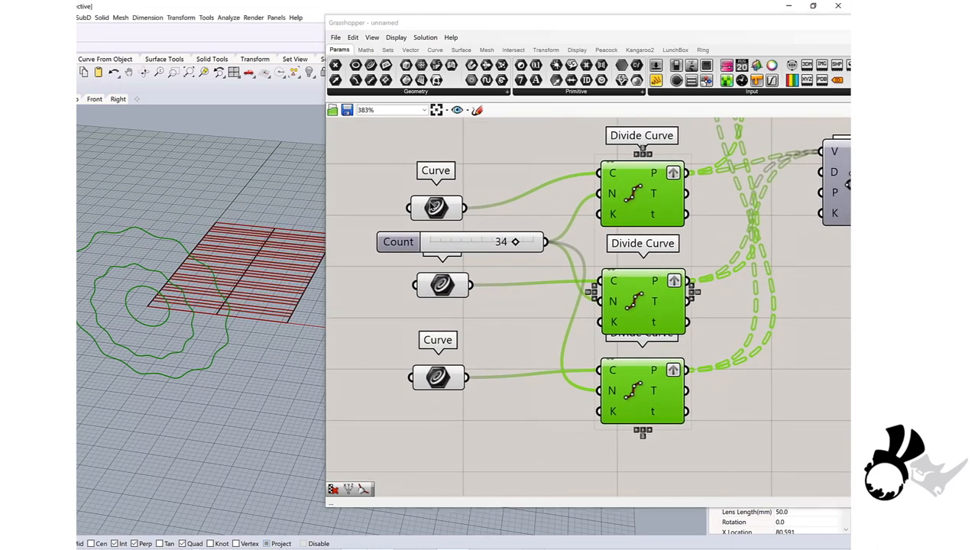
{"action": "mouse_move", "coordinate": [252, 245]}
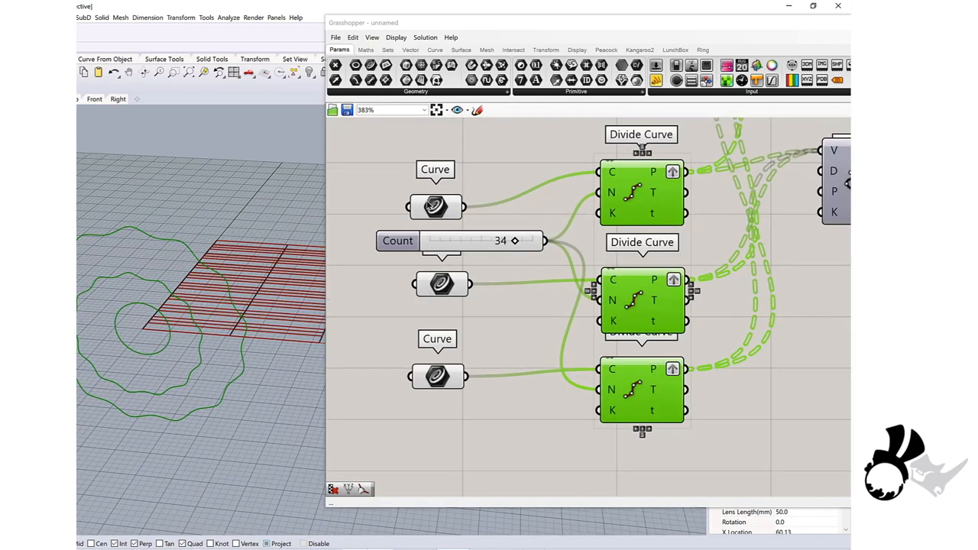
{"action": "right_click", "coordinate": [435, 208]}
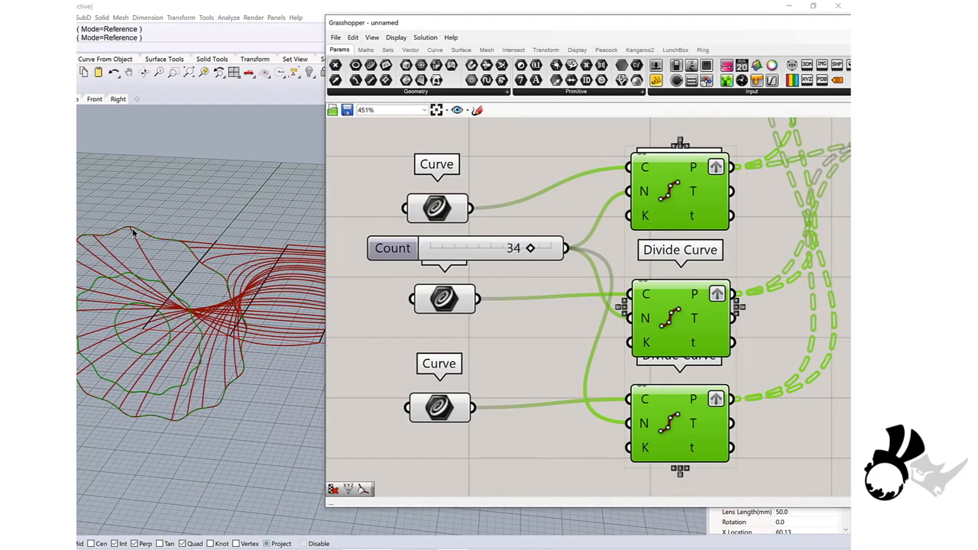
{"action": "right_click", "coordinate": [444, 299]}
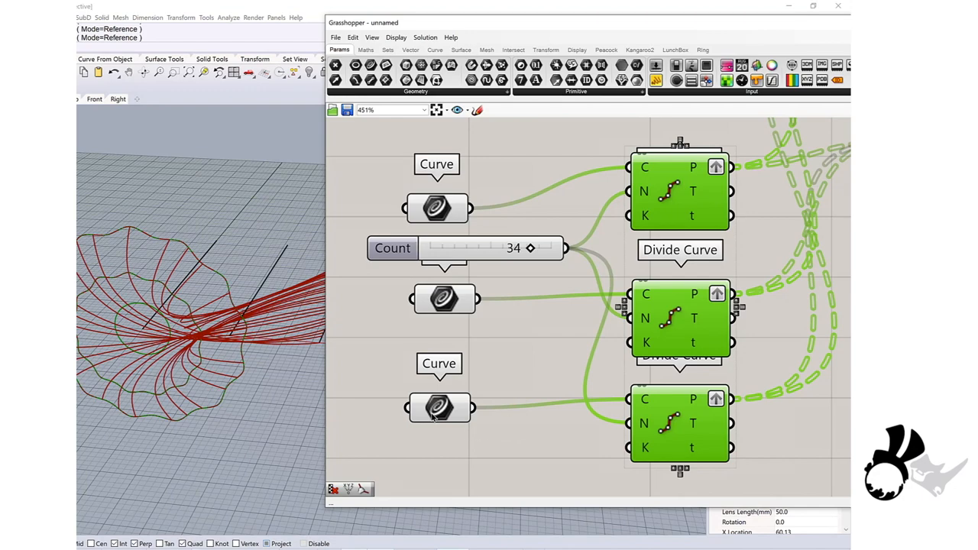
{"action": "right_click", "coordinate": [439, 407]}
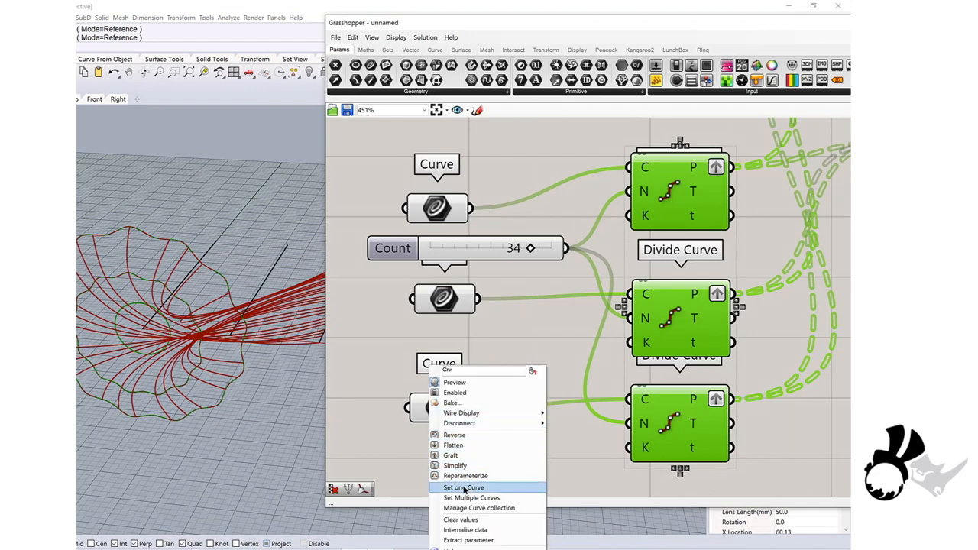
{"action": "left_click", "coordinate": [464, 488]}
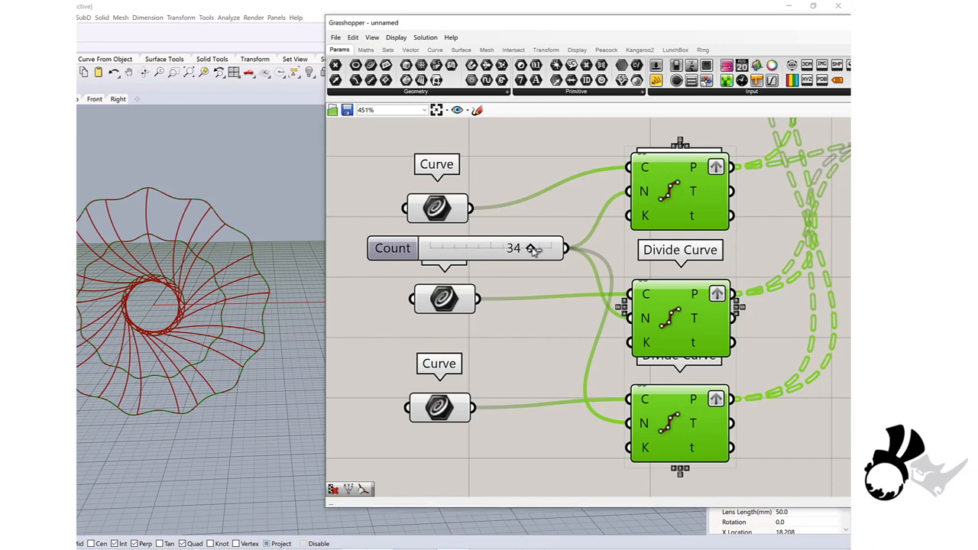
- Drag the division Count slider up to 40
{"action": "left_click_drag", "start_coordinate": [531, 248], "coordinate": [551, 248]}
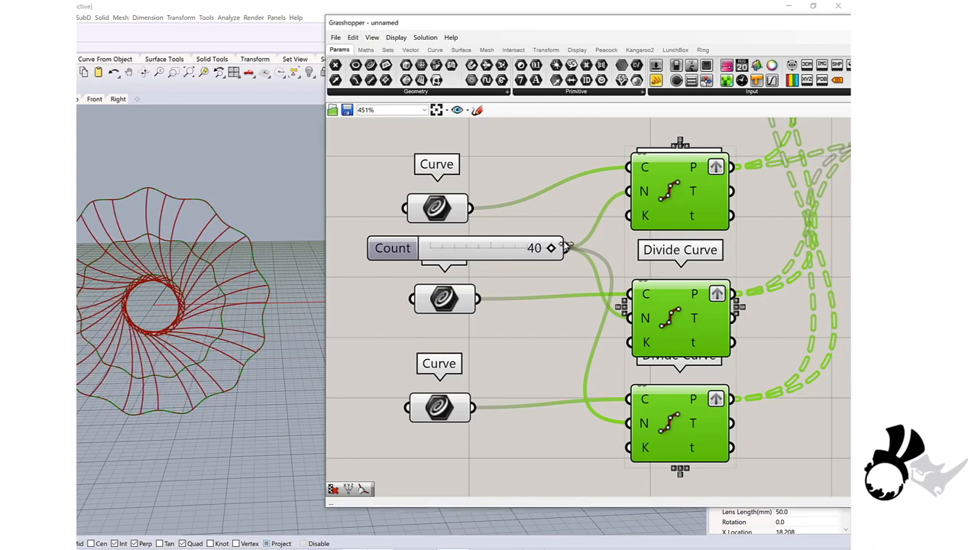
{"action": "left_click_drag", "start_coordinate": [551, 247], "coordinate": [540, 248]}
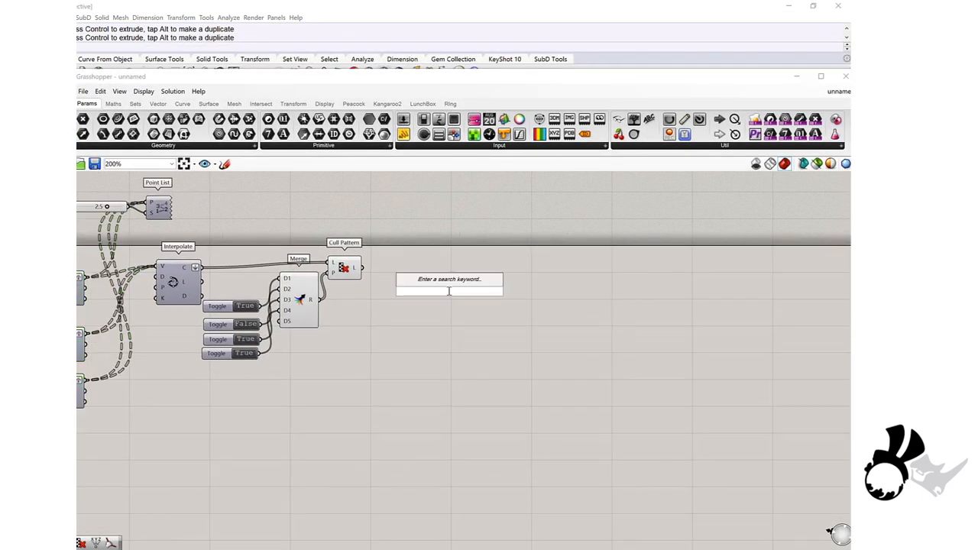
- Place Pipe components from a 'pipe' canvas search, then enter 2
{"action": "type", "text": "pipe"}
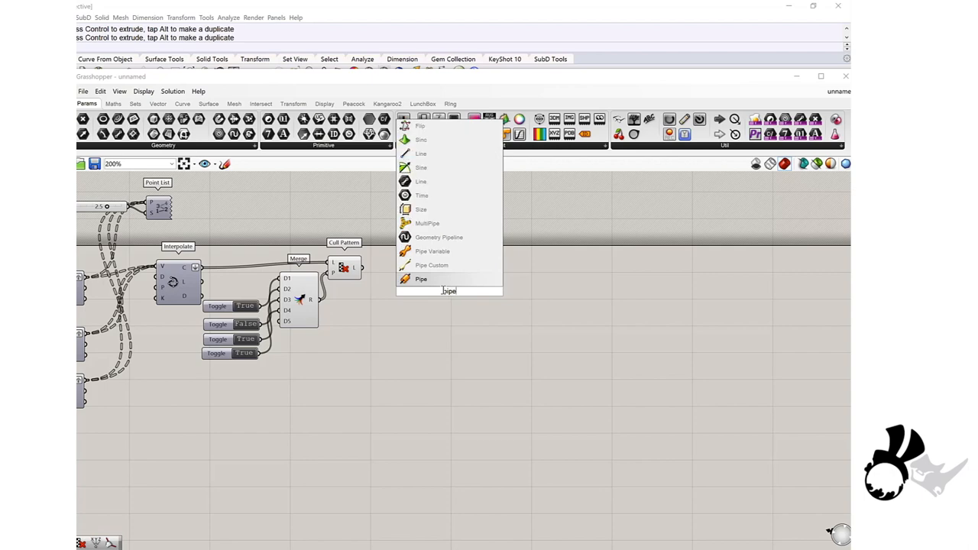
{"action": "mouse_move", "coordinate": [421, 279]}
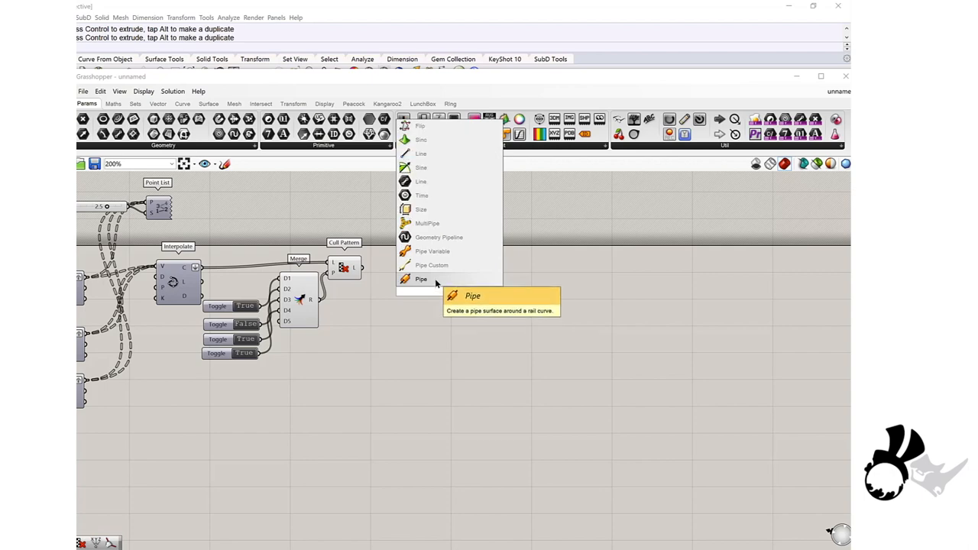
{"action": "left_click", "coordinate": [421, 279]}
{"action": "type", "text": "1<"}
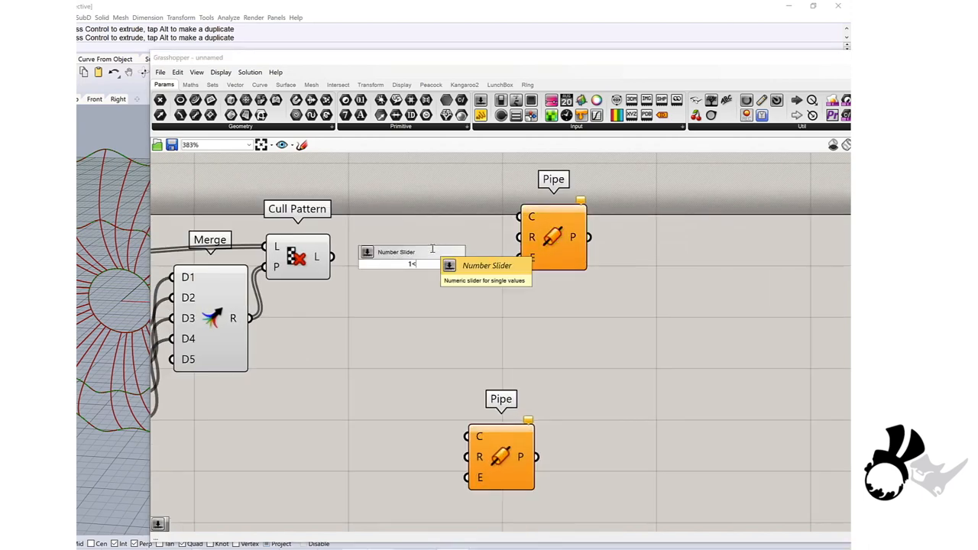
{"action": "type", "text": "2"}
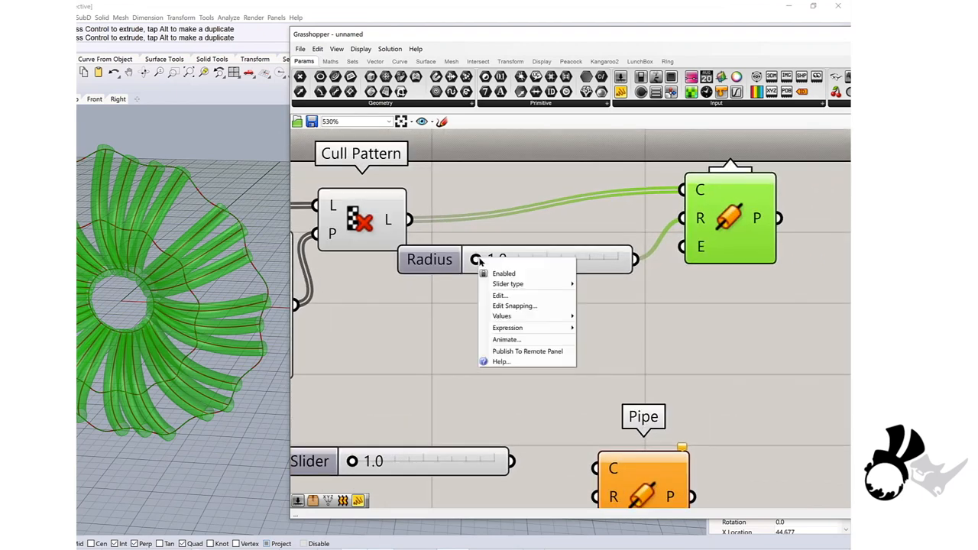
- Set the Radius slider minimum to 0.5 and drag the radius down to 0.5
{"action": "left_click", "coordinate": [499, 295]}
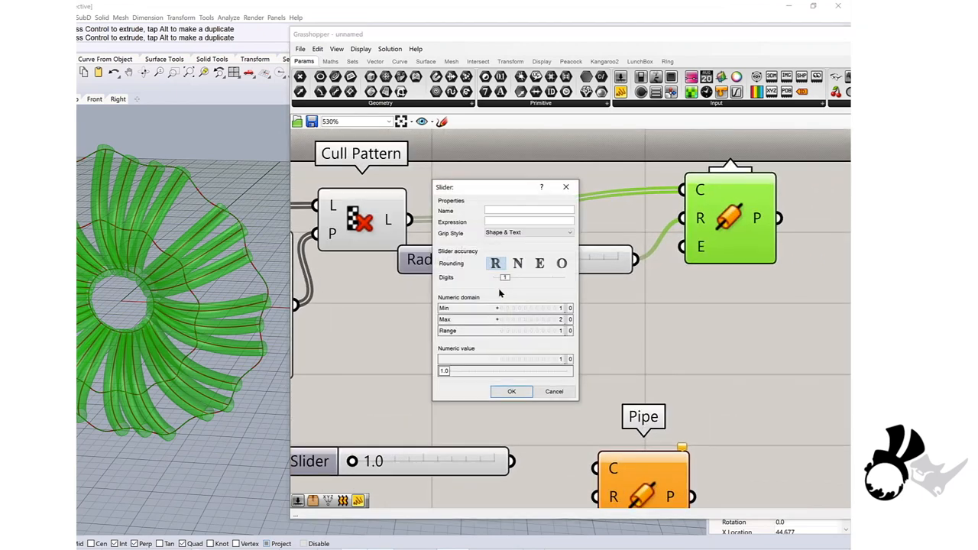
{"action": "mouse_move", "coordinate": [496, 309]}
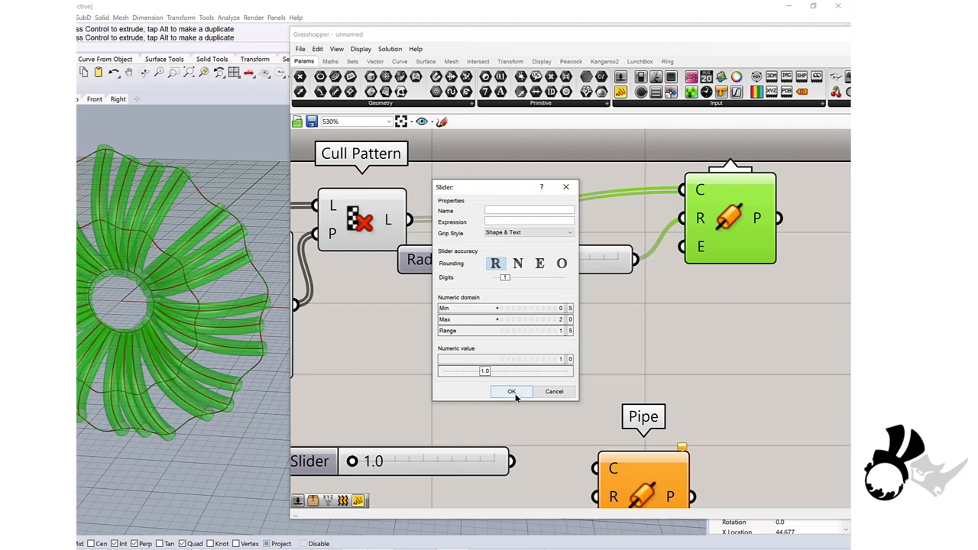
{"action": "left_click", "coordinate": [513, 393]}
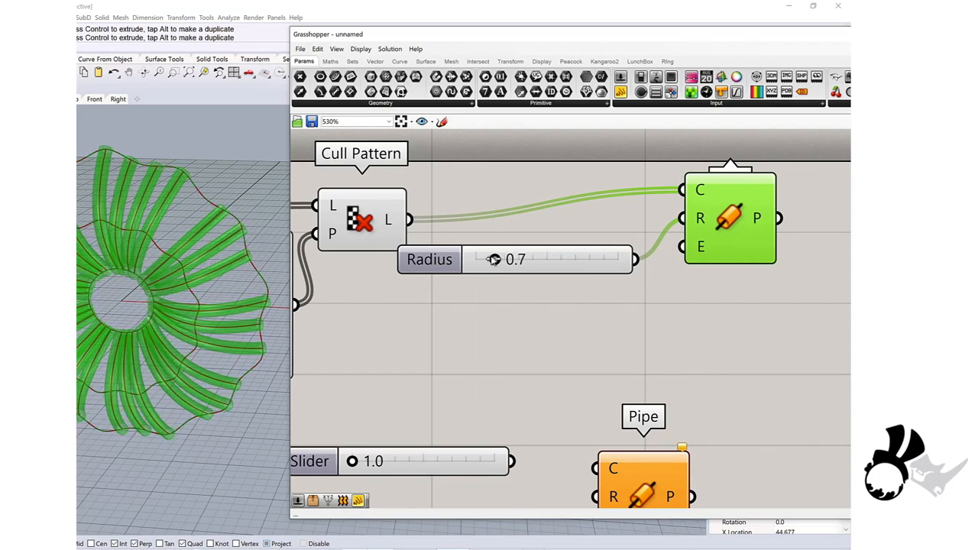
{"action": "left_click_drag", "start_coordinate": [512, 259], "coordinate": [476, 259]}
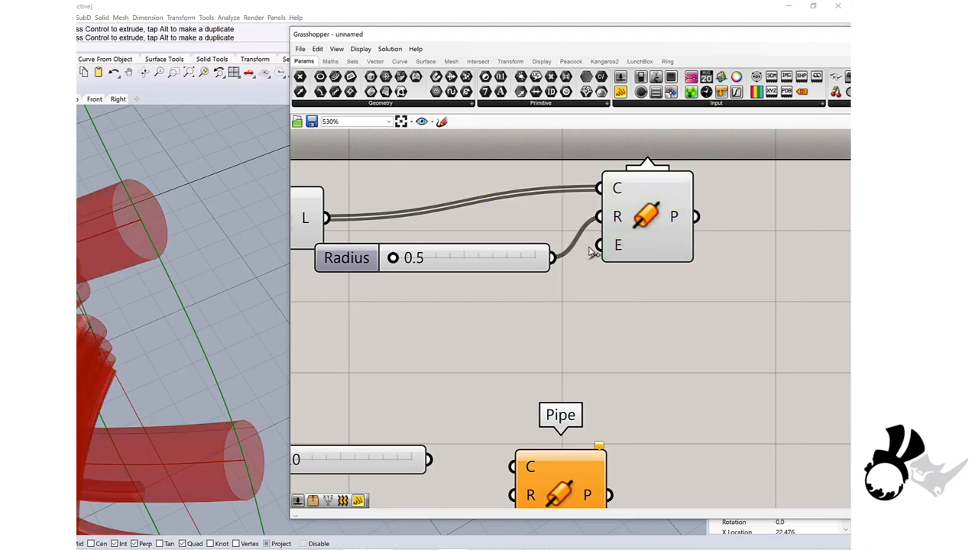
{"action": "mouse_move", "coordinate": [617, 245]}
{"action": "type", "text": "0"}
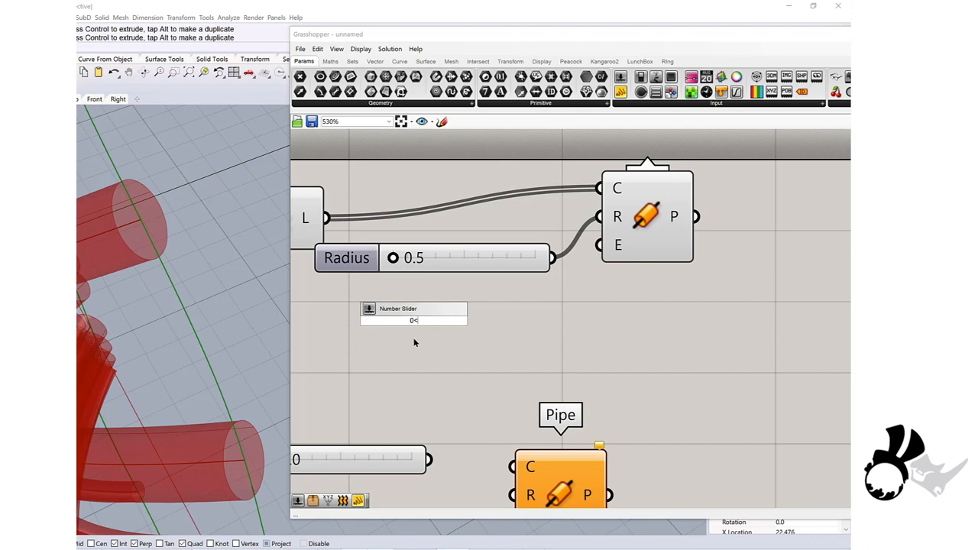
- Create a Caps slider for the Pipe's end input and set it to 1
{"action": "type", "text": "<2"}
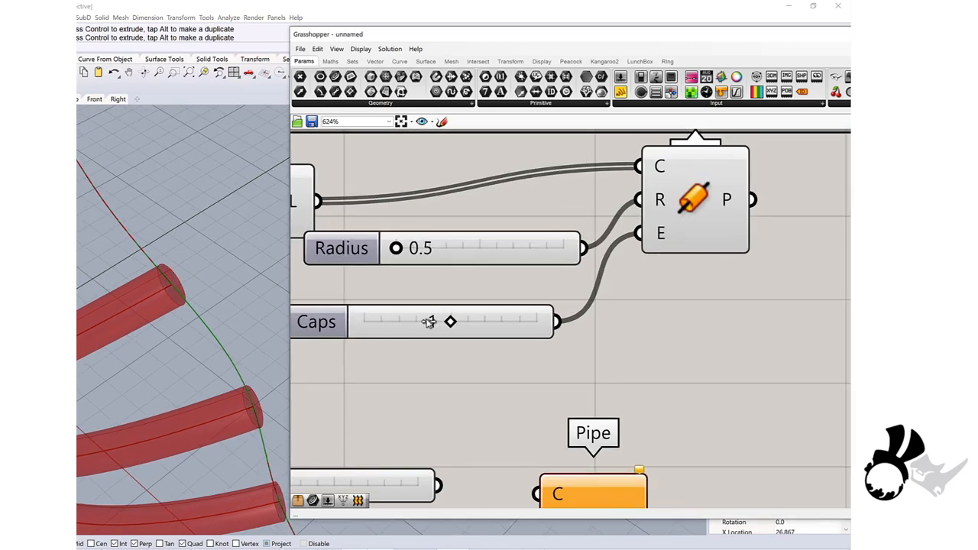
{"action": "left_click_drag", "start_coordinate": [430, 321], "coordinate": [451, 321]}
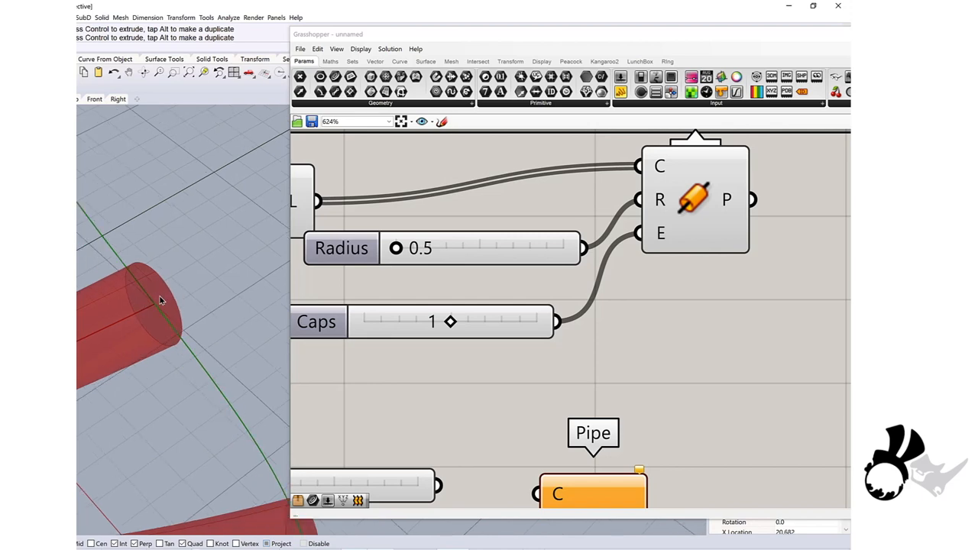
{"action": "left_click_drag", "start_coordinate": [451, 321], "coordinate": [520, 321]}
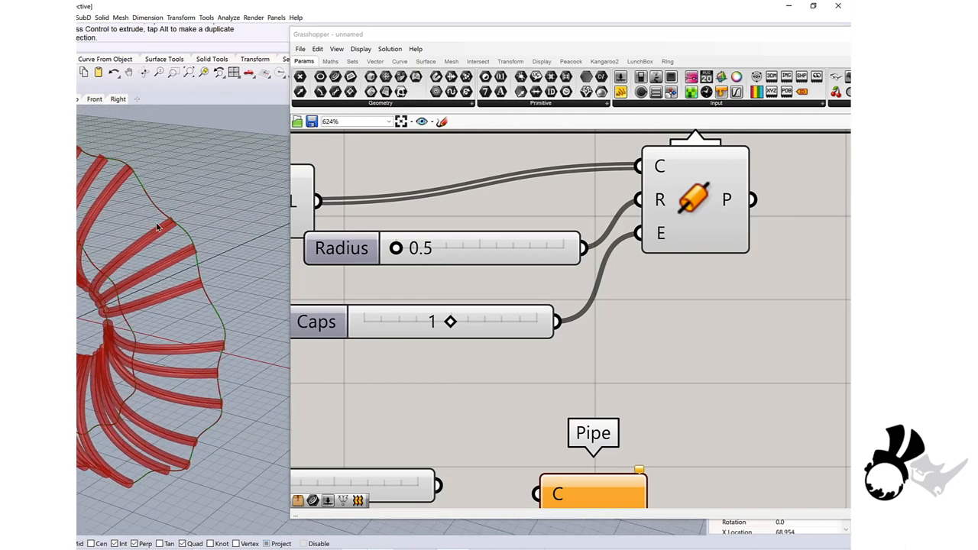
{"action": "mouse_move", "coordinate": [207, 308]}
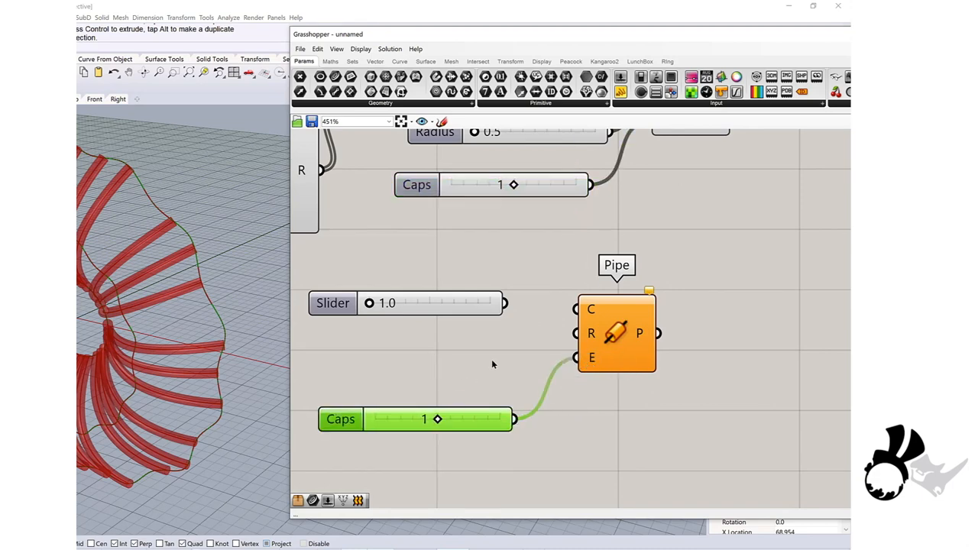
- Wire a Caps slider to the second Pipe's E input and set divisions to 20
{"action": "left_click_drag", "start_coordinate": [504, 303], "coordinate": [576, 333]}
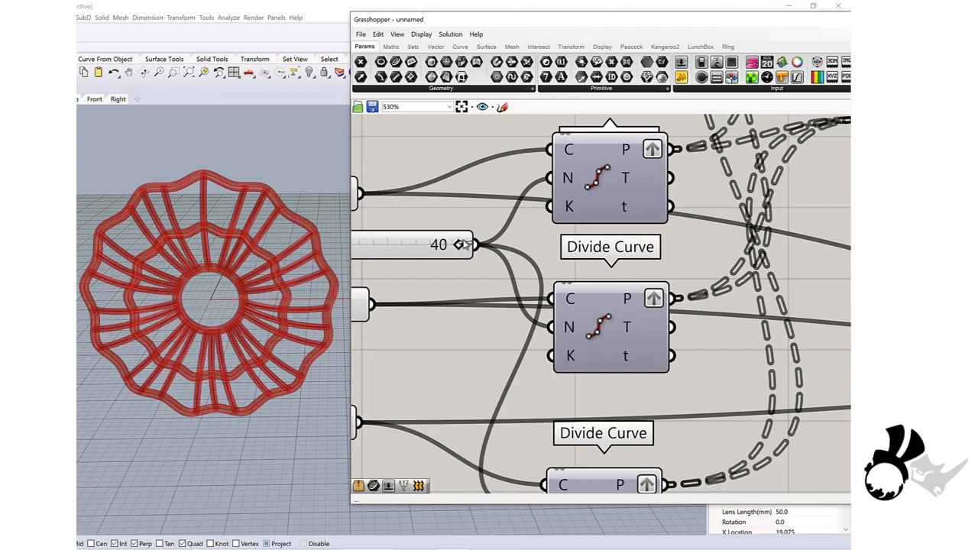
{"action": "left_click_drag", "start_coordinate": [464, 245], "coordinate": [403, 245]}
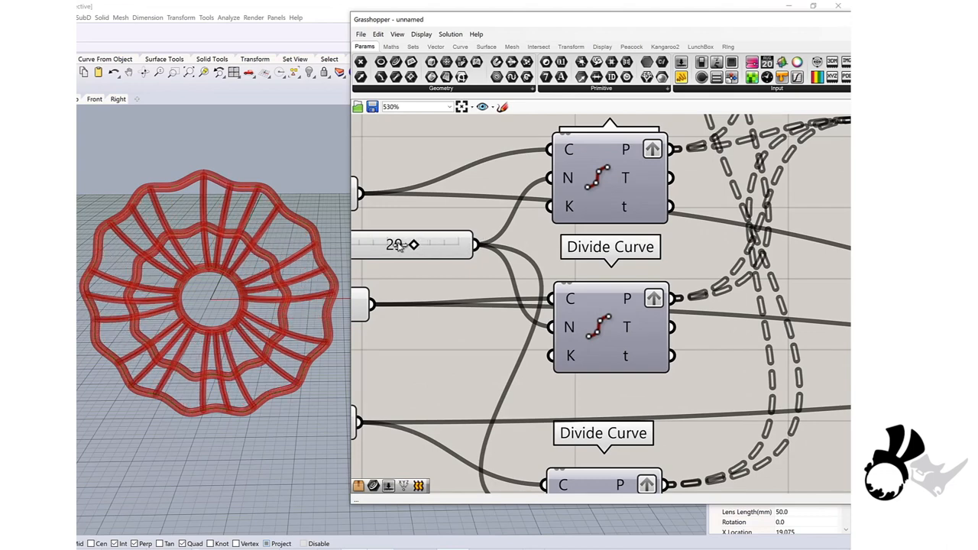
{"action": "left_click_drag", "start_coordinate": [415, 244], "coordinate": [458, 245]}
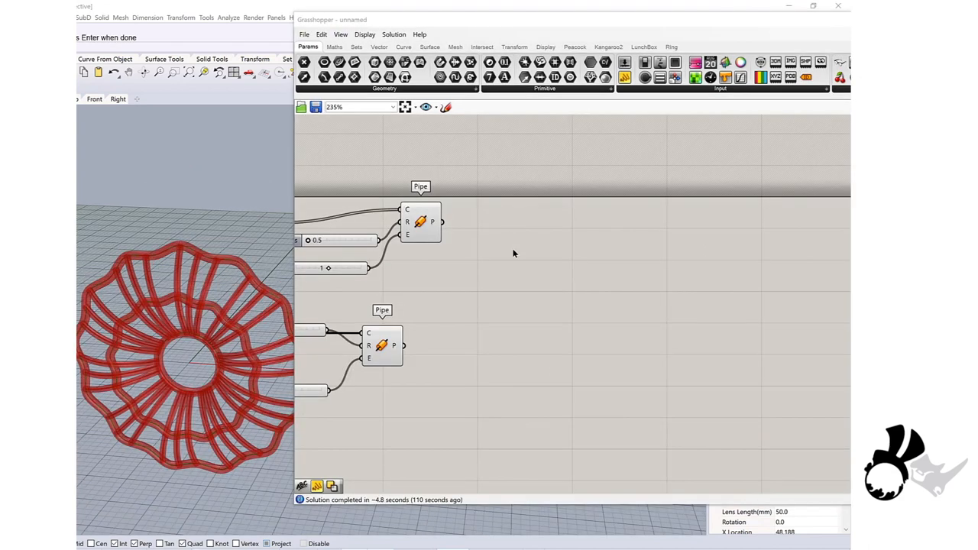
- Place a Solid Union component taking both pipe outputs and flatten its B input
{"action": "double_click", "coordinate": [503, 260]}
{"action": "type", "text": "solidu"}
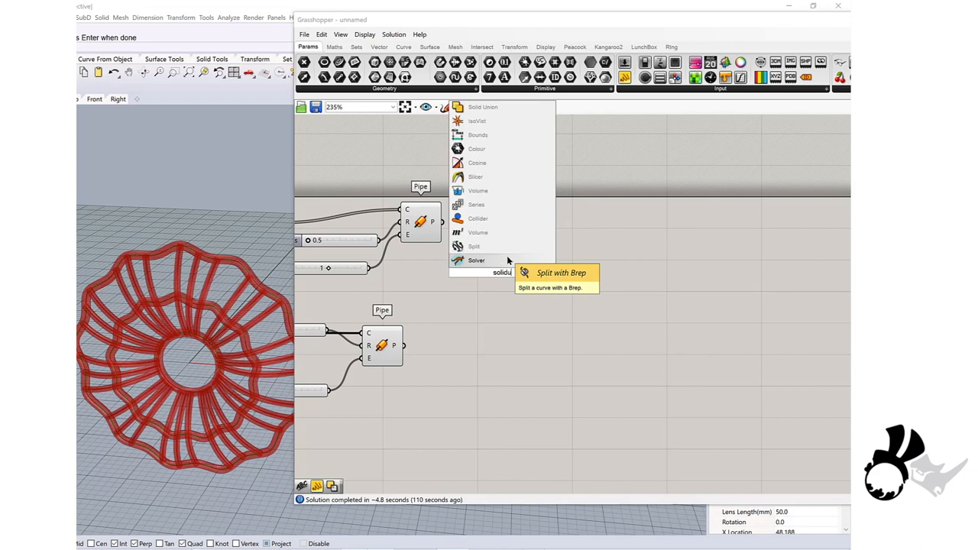
{"action": "left_click", "coordinate": [476, 106]}
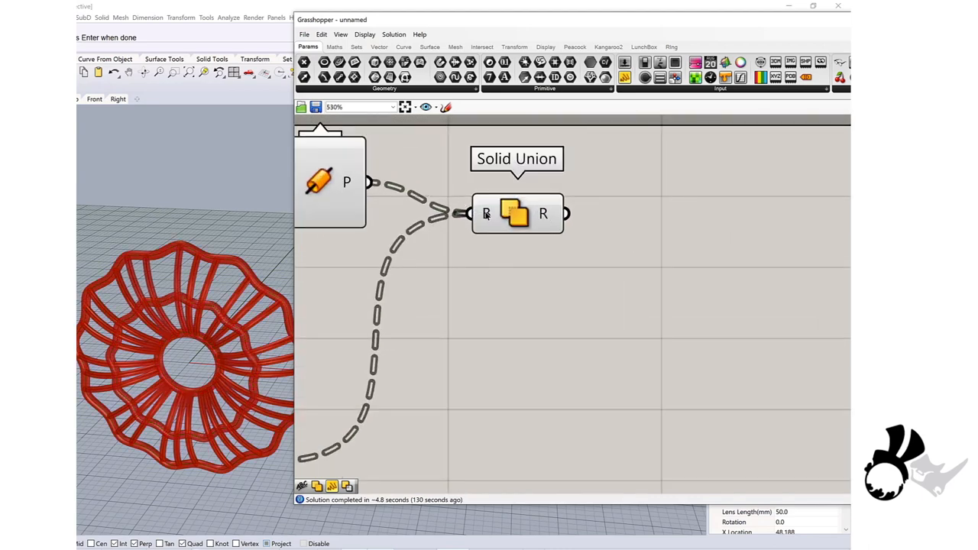
{"action": "right_click", "coordinate": [487, 214]}
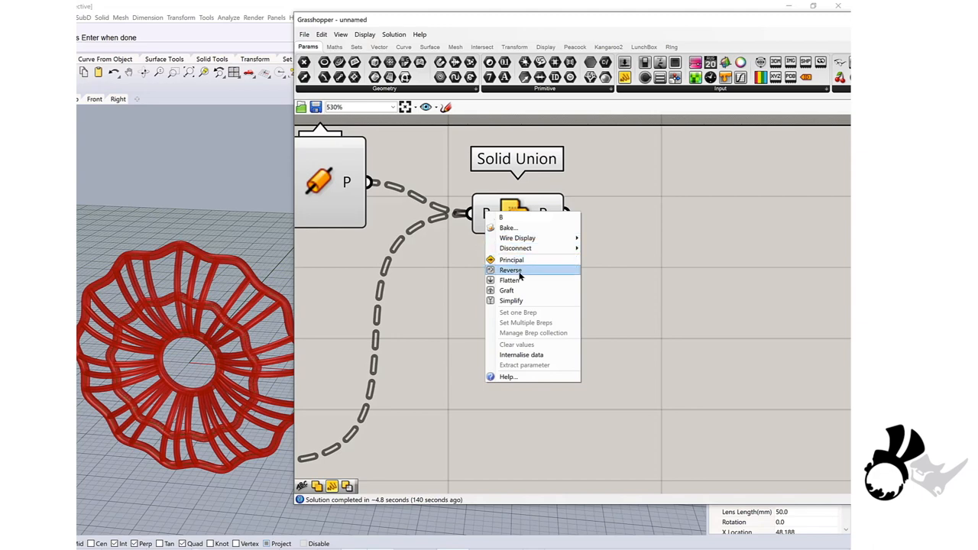
{"action": "mouse_move", "coordinate": [511, 270]}
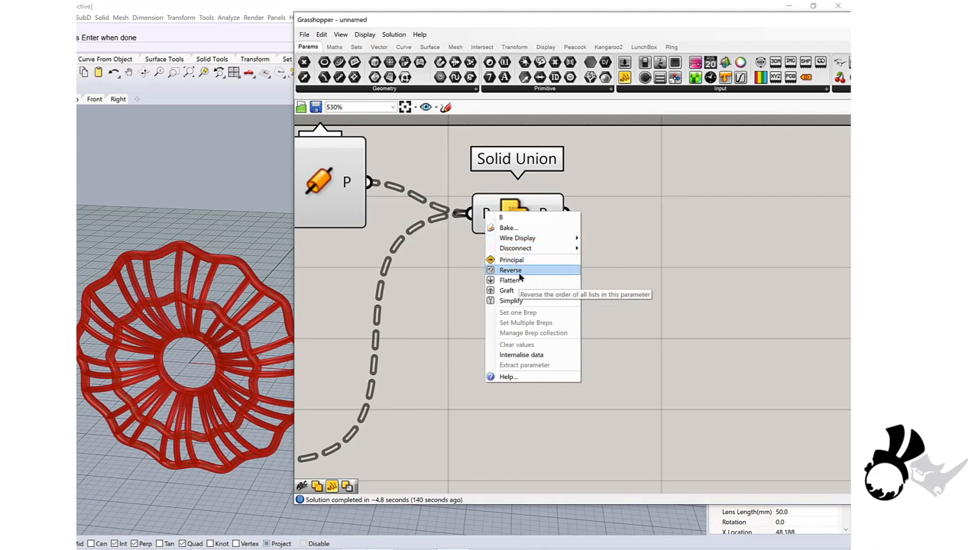
{"action": "left_click", "coordinate": [510, 270]}
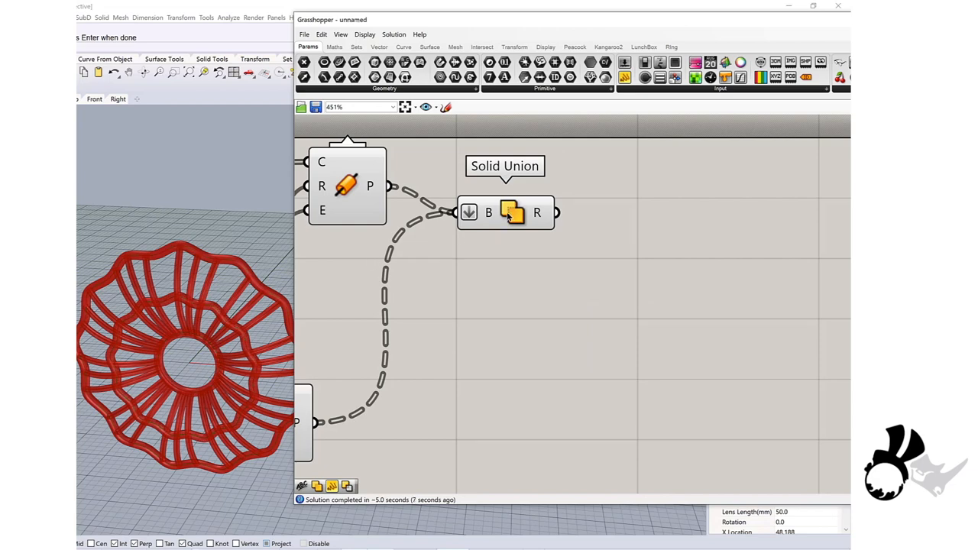
- Bake the Solid Union result into Rhino, accepting the default attributes
{"action": "right_click", "coordinate": [511, 213]}
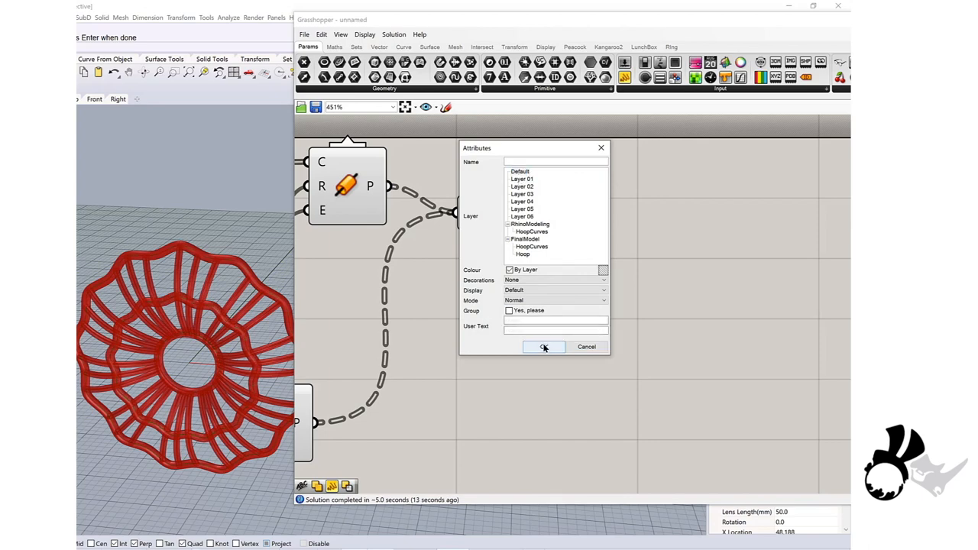
{"action": "left_click", "coordinate": [545, 346]}
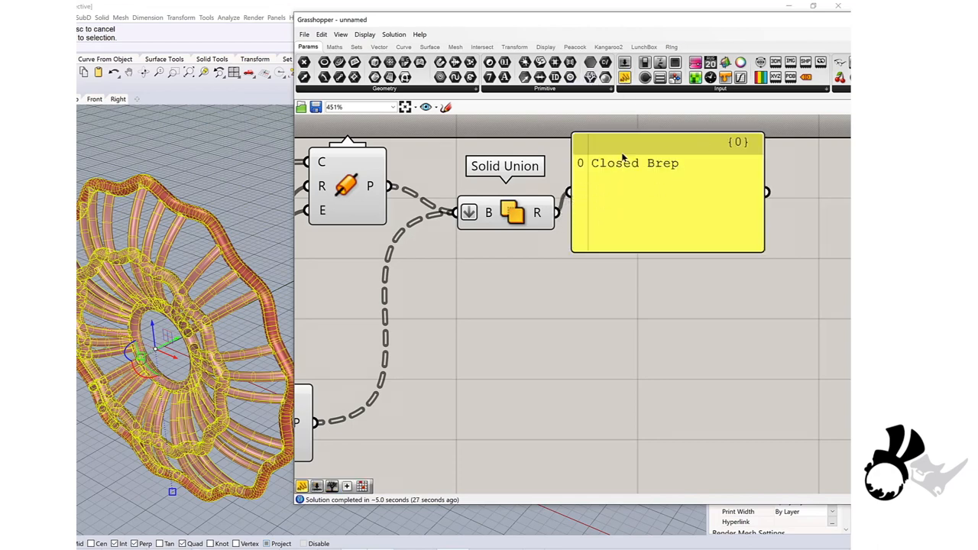
{"action": "mouse_move", "coordinate": [233, 186]}
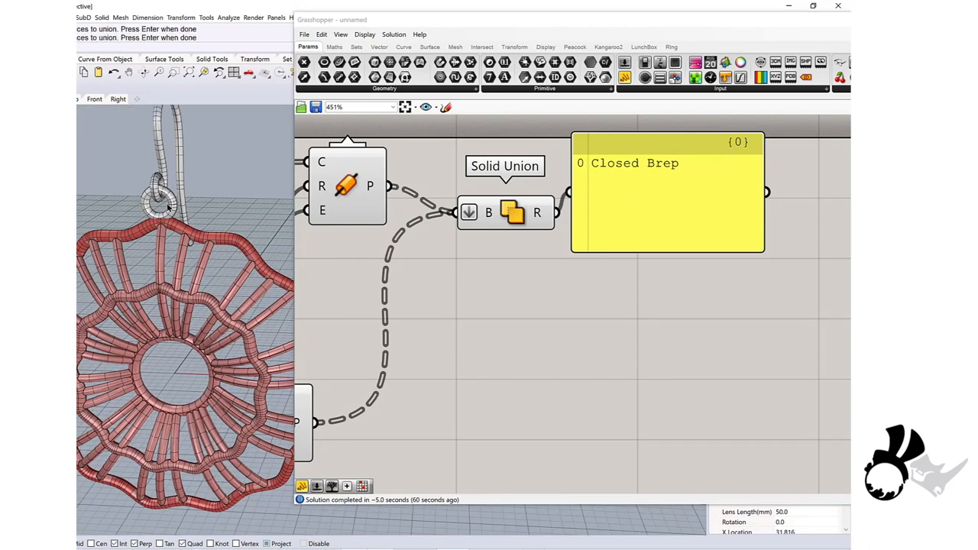
{"action": "mouse_move", "coordinate": [174, 205]}
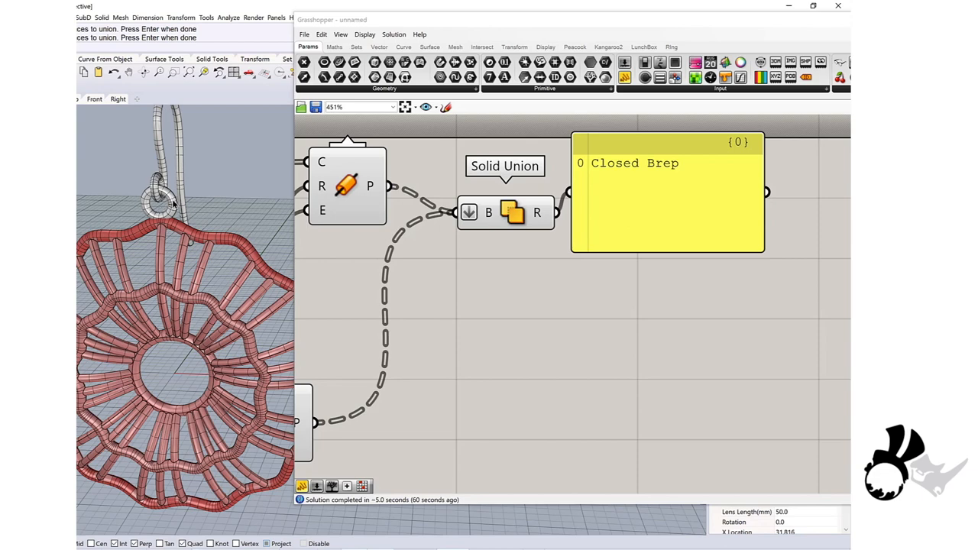